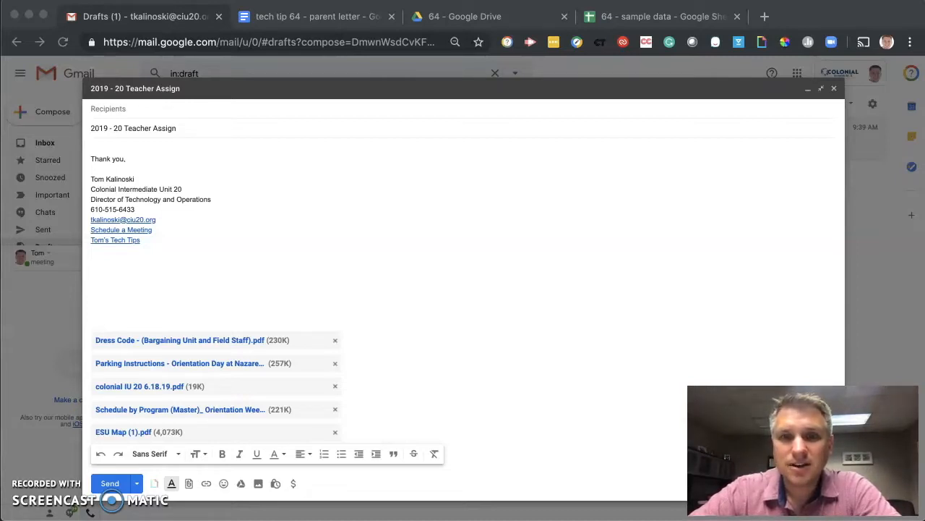
pyautogui.moveTo(249, 237)
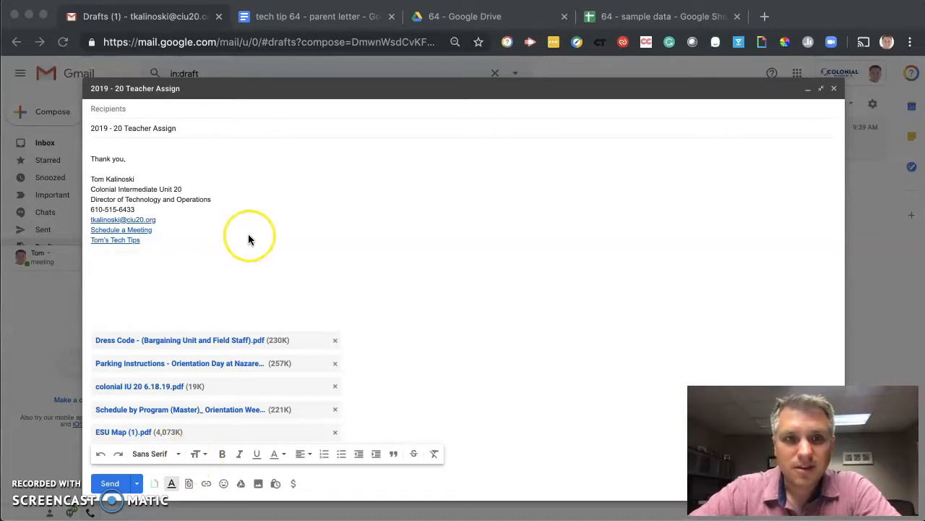
pyautogui.moveTo(249, 240)
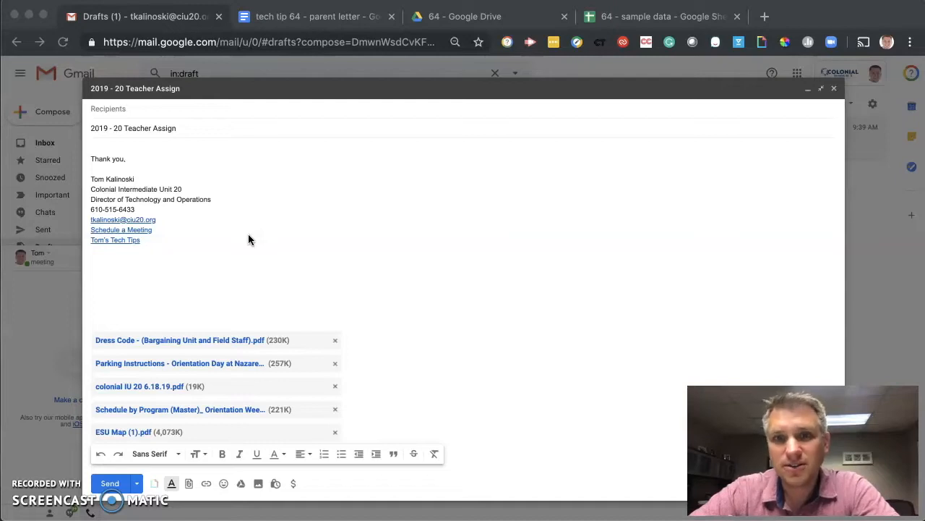
pyautogui.moveTo(172, 171)
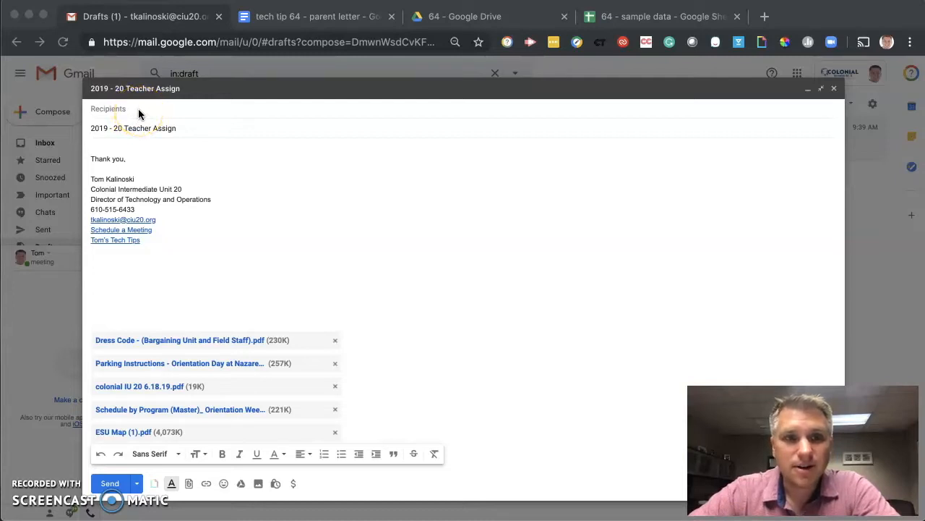
pyautogui.moveTo(83, 110)
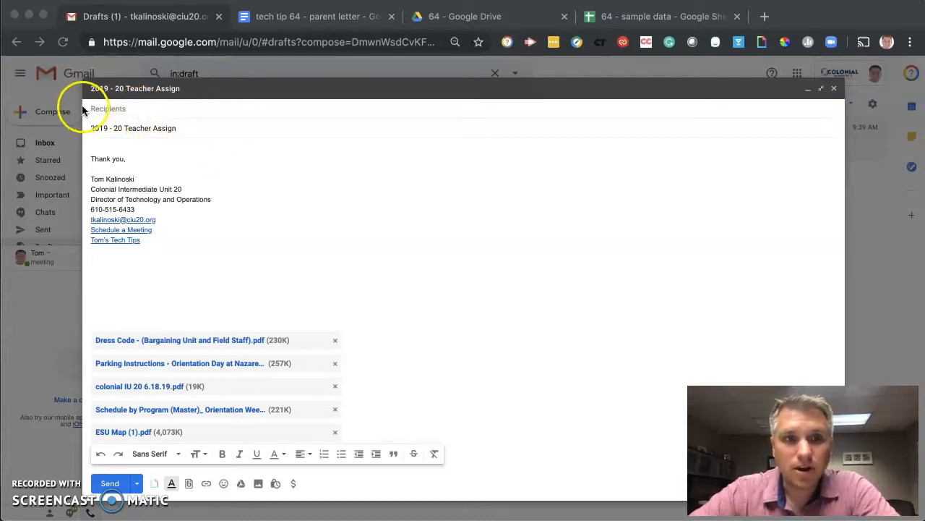
# Append 'ment' and 's' to the draft subject so it reads '2019 - 20 Teacher Assignments'.
pyautogui.click(109, 108)
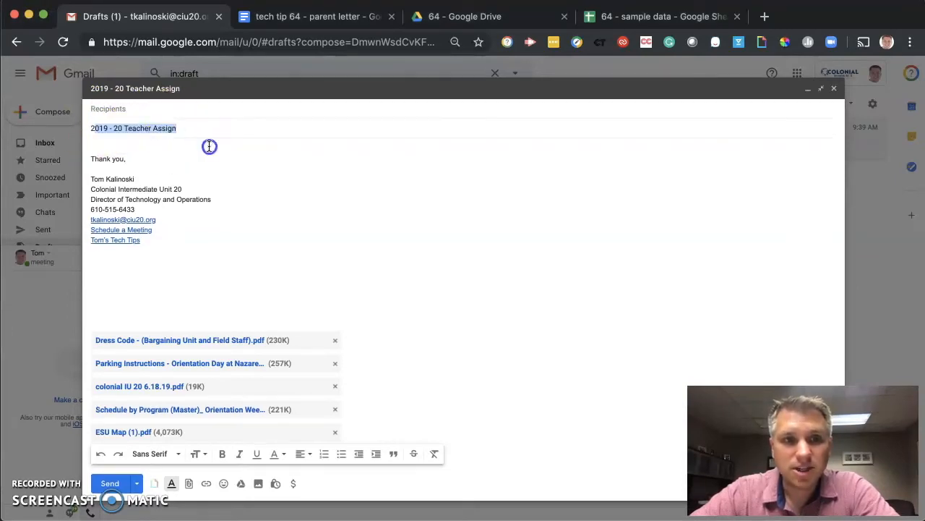
pyautogui.write('ment')
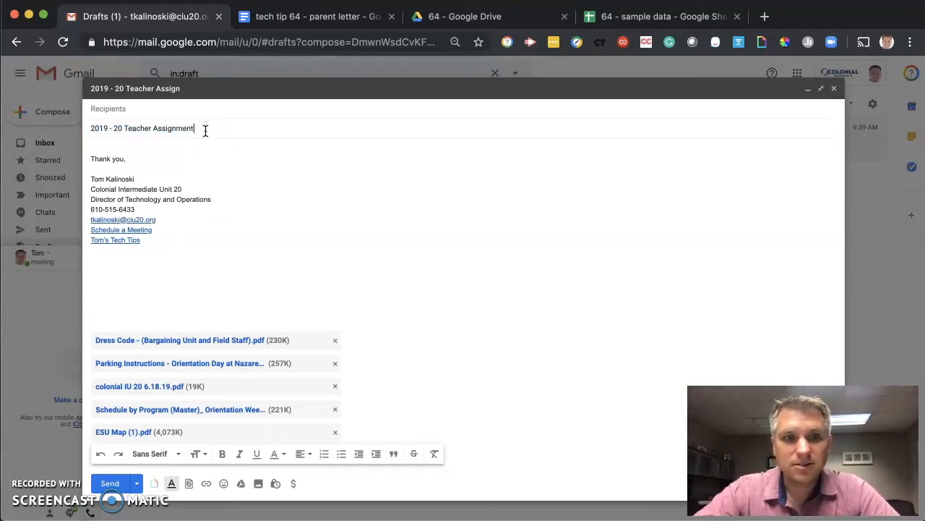
pyautogui.write('s')
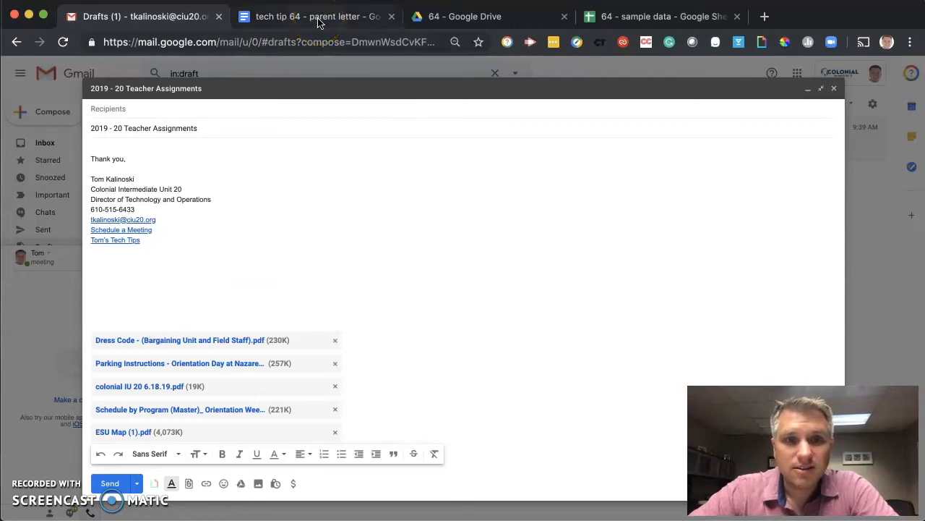
pyautogui.moveTo(310, 16)
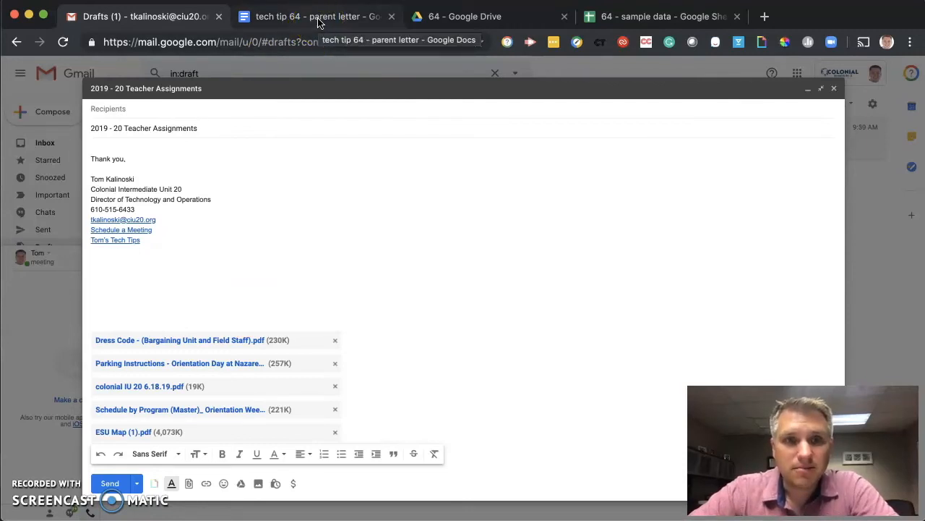
# Copy the whole parent letter, logo and letterhead included, from the Google Doc into the draft.
pyautogui.click(314, 16)
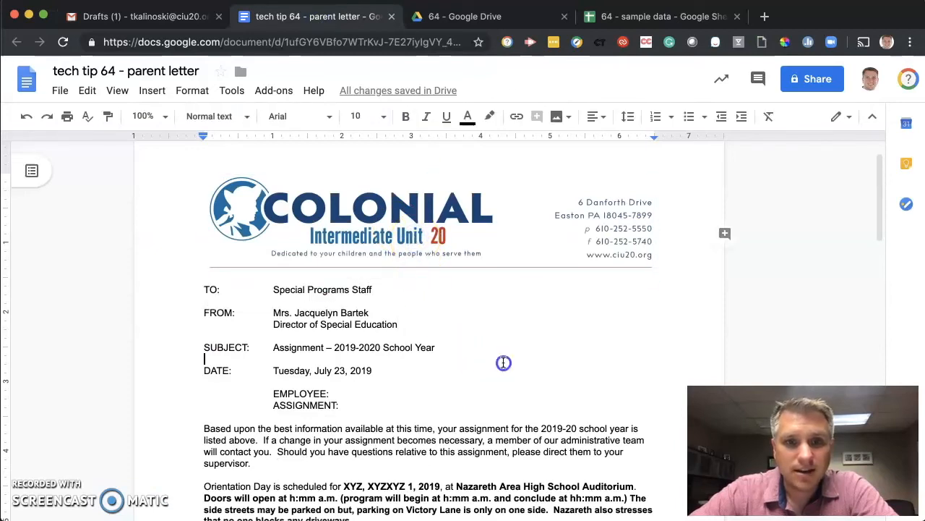
pyautogui.scroll(-3)
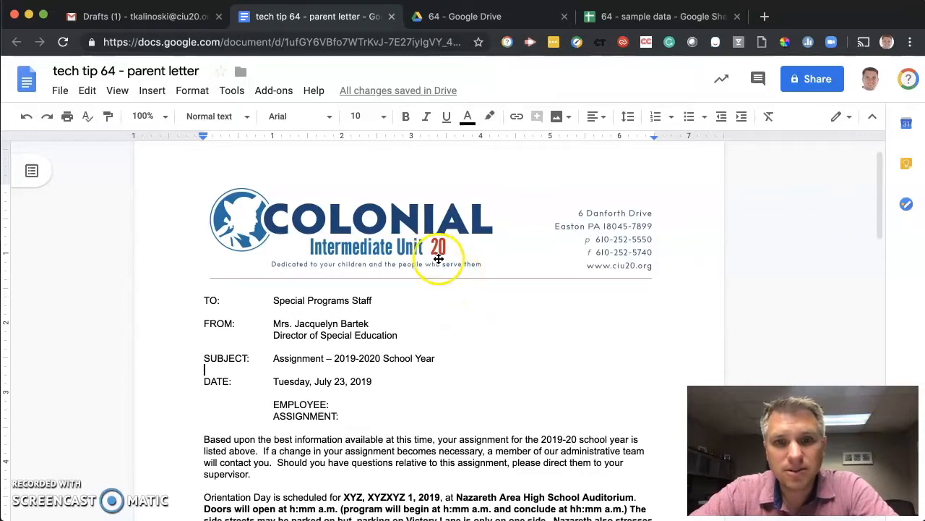
pyautogui.moveTo(466, 279)
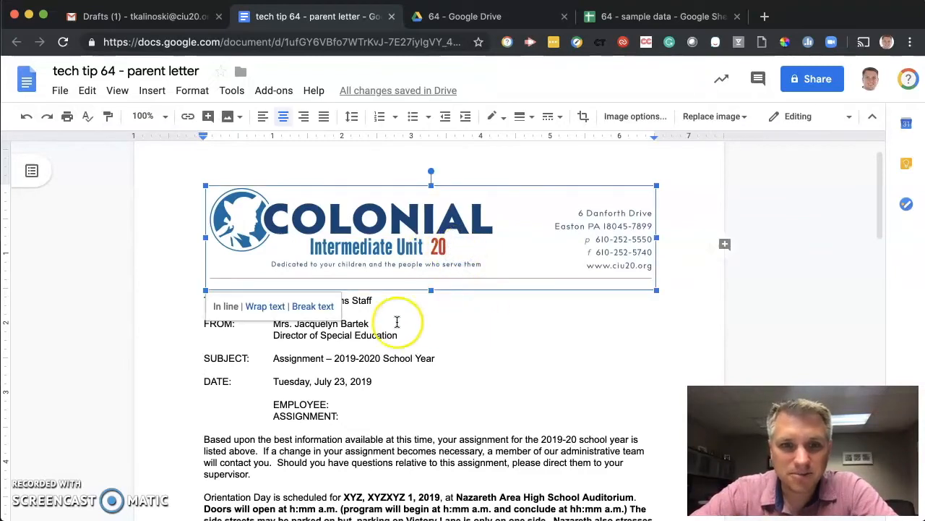
pyautogui.click(490, 401)
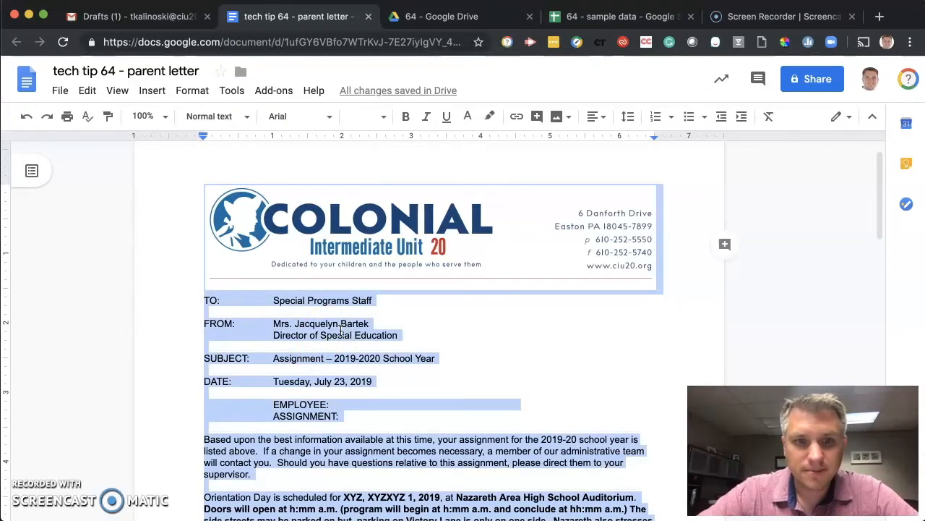
pyautogui.click(130, 16)
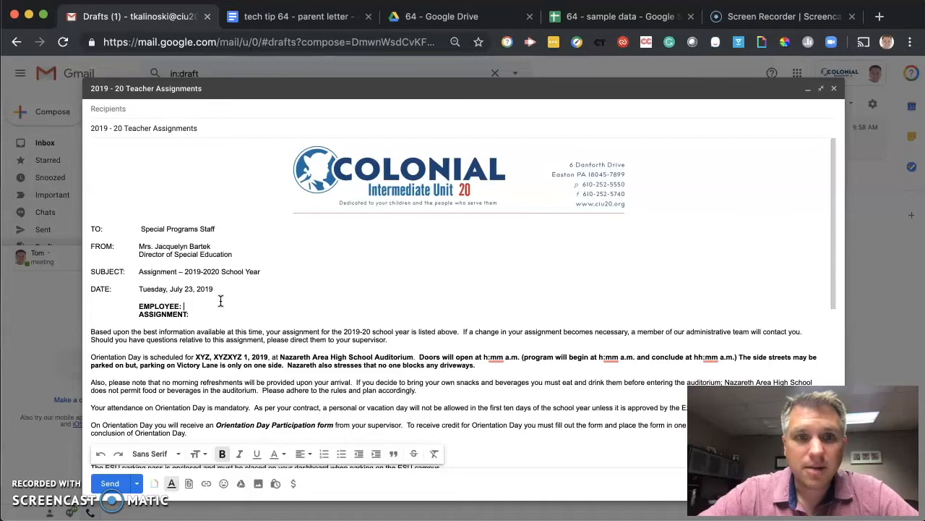
pyautogui.moveTo(605, 19)
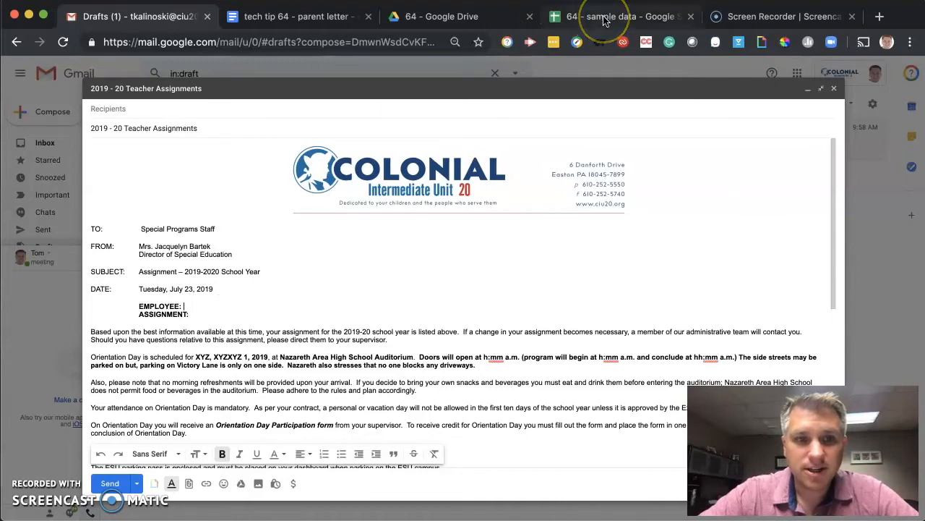
# Type <<first_name>> <<last_name>> after EMPLOYEE, matching the sample data sheet's column headers.
pyautogui.click(621, 16)
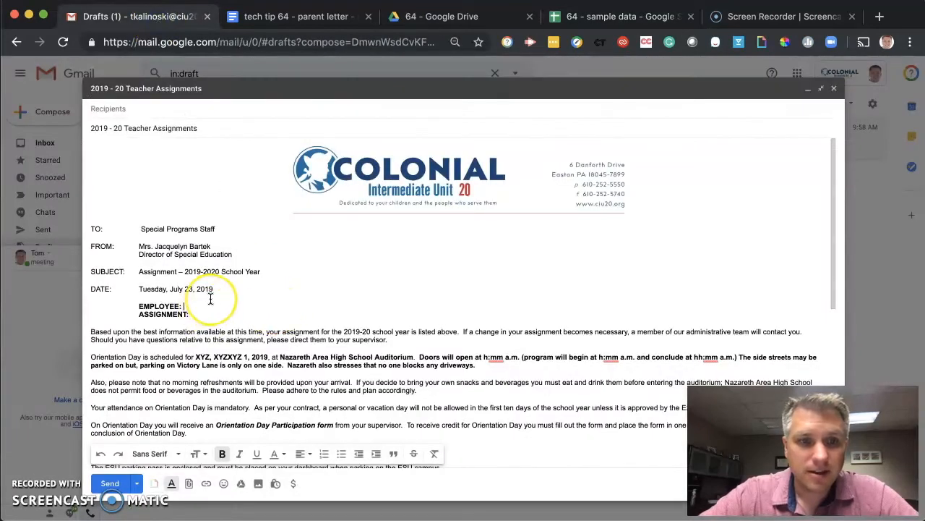
pyautogui.write('first_name>>')
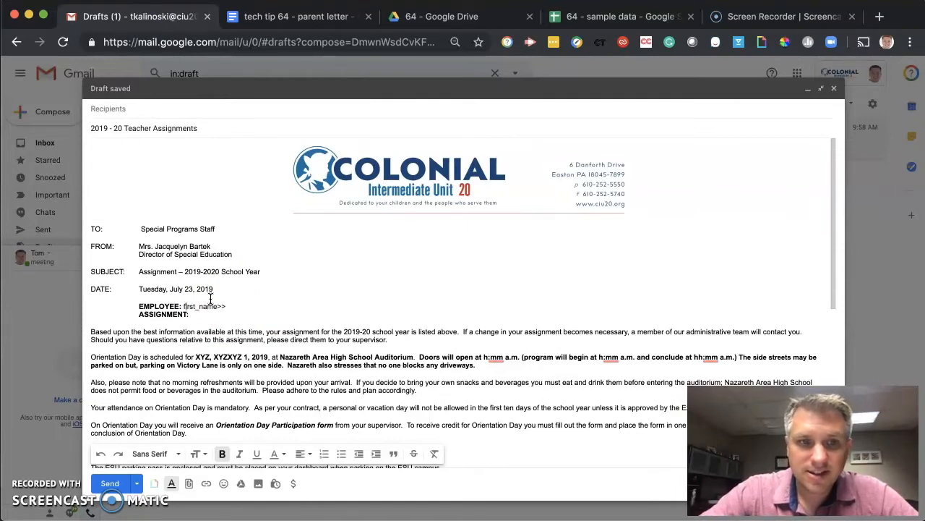
pyautogui.write('<<')
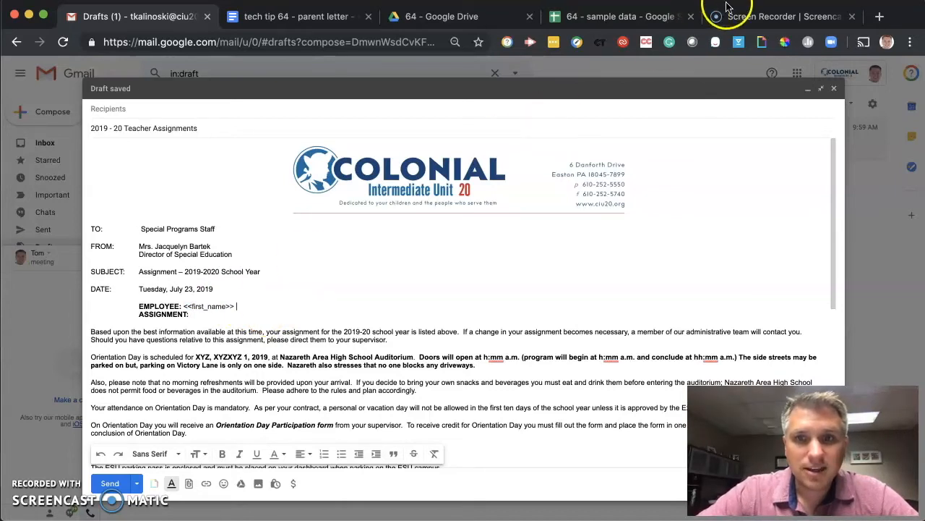
pyautogui.click(618, 16)
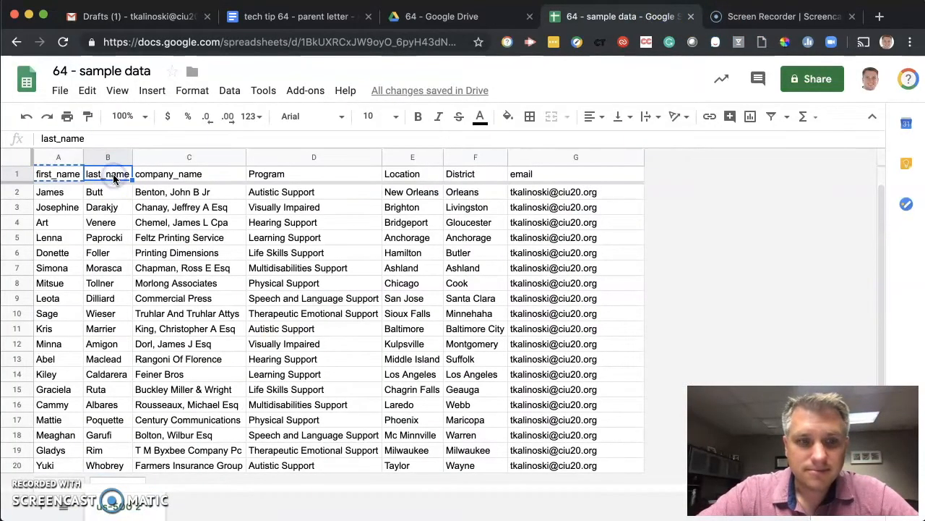
pyautogui.click(134, 16)
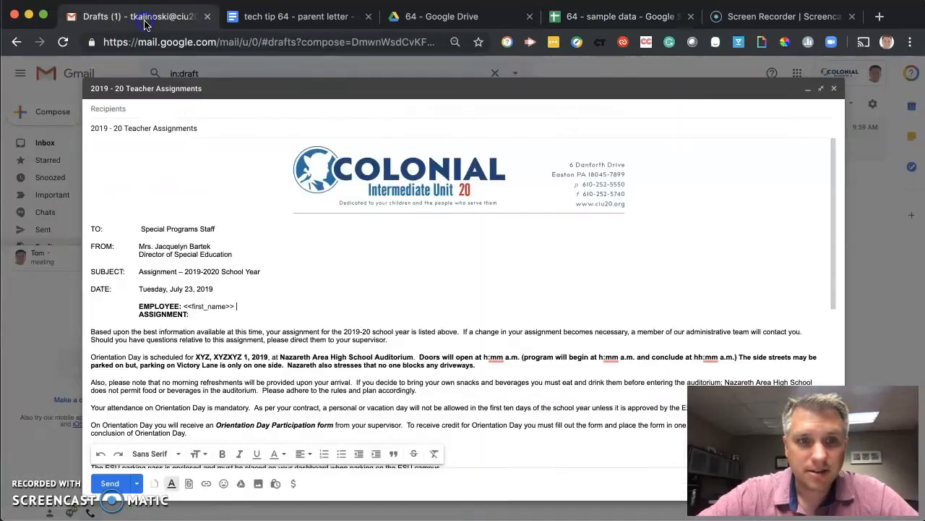
pyautogui.write('<<last_name>>')
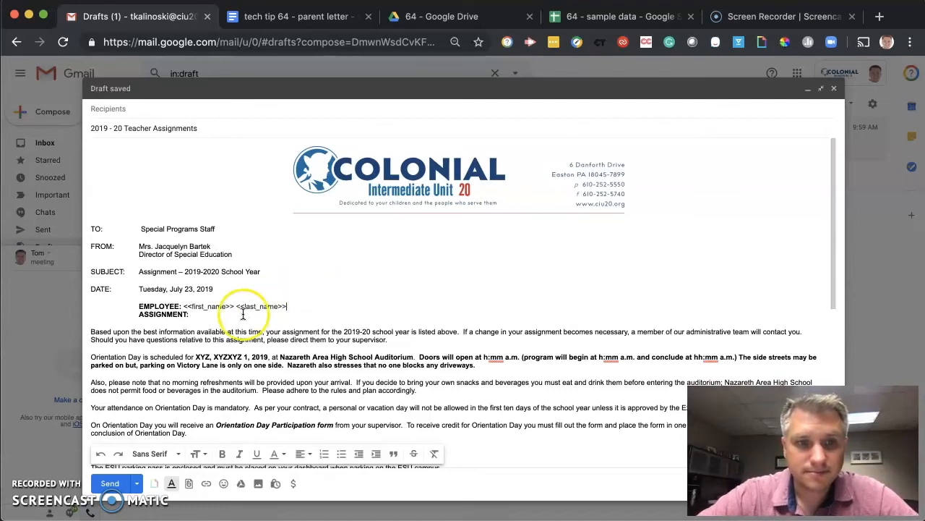
pyautogui.click(619, 16)
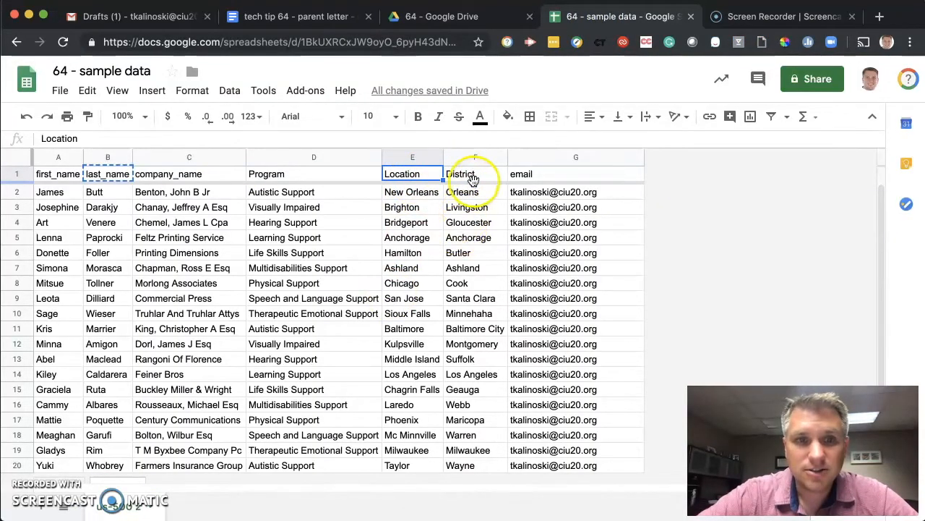
# Add '<<Location>> School' after ASSIGNMENT:, copying the Location header from the sheet.
pyautogui.click(313, 174)
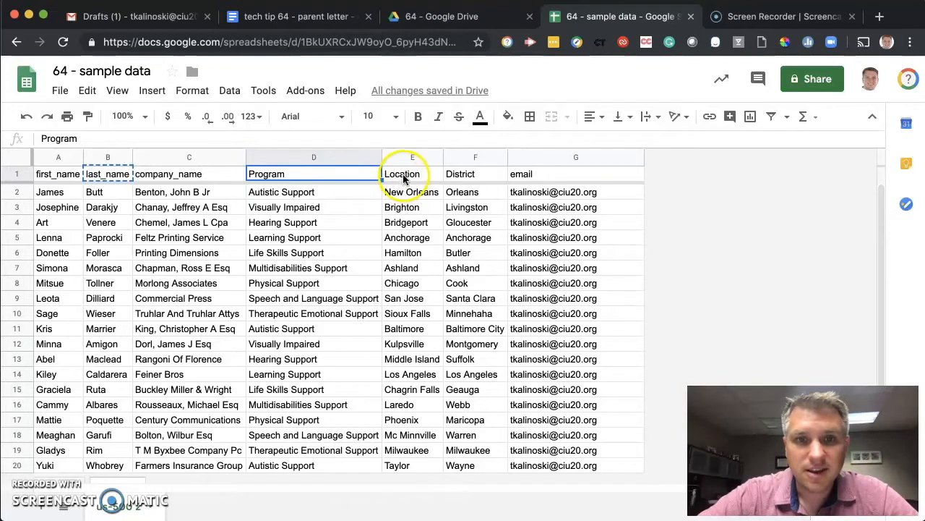
pyautogui.click(412, 174)
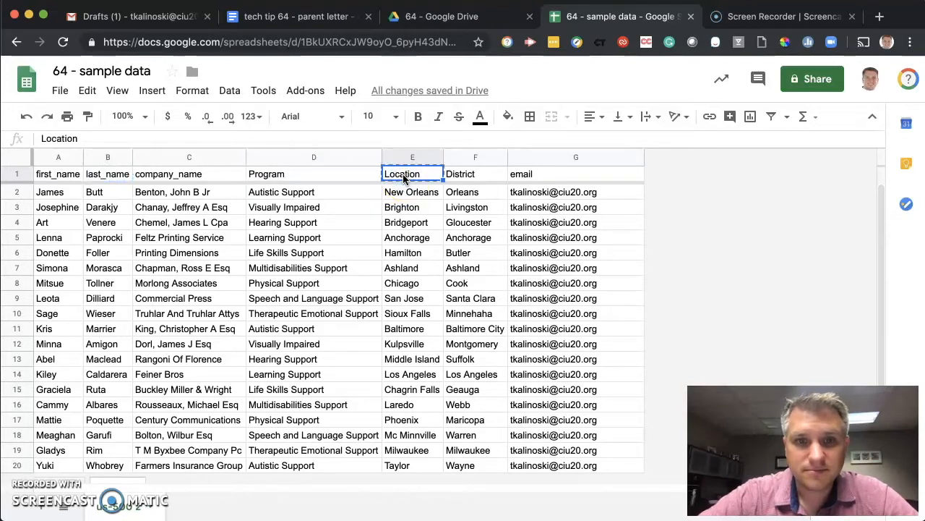
pyautogui.click(134, 16)
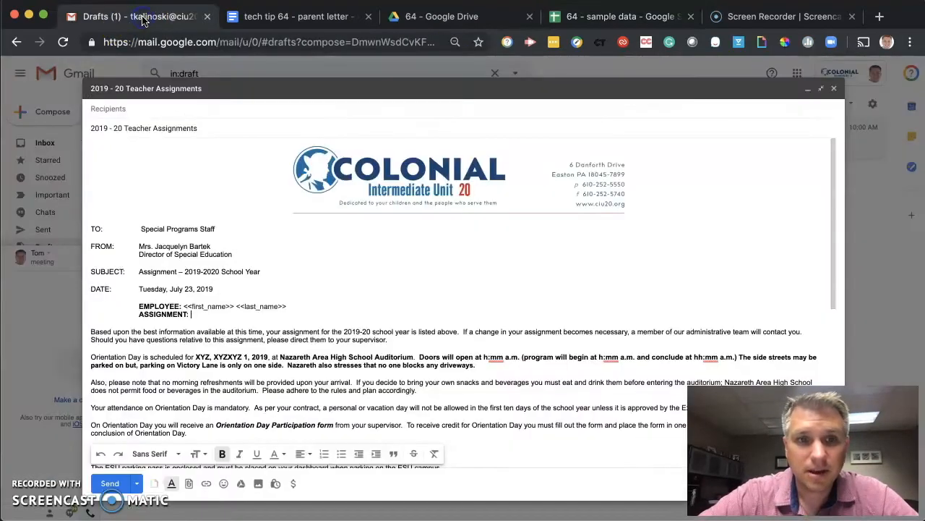
pyautogui.write('<<')
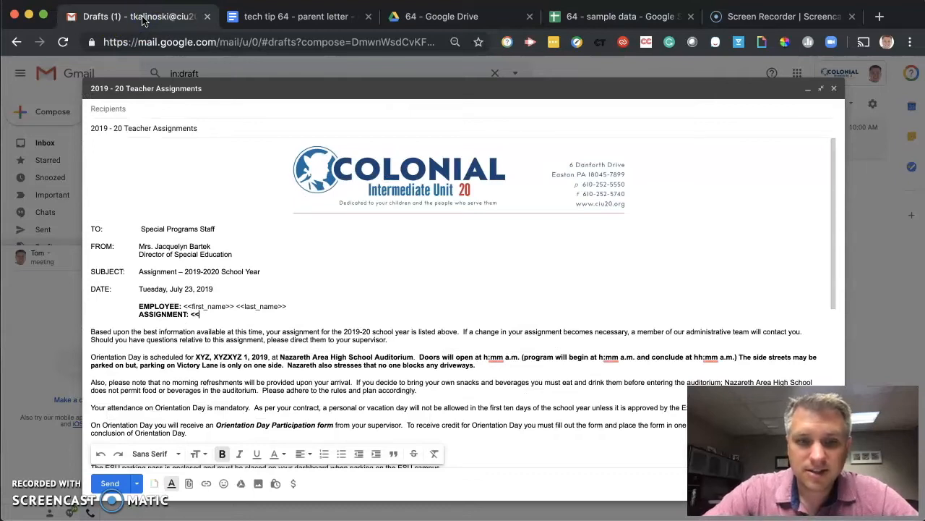
pyautogui.write('Location>>')
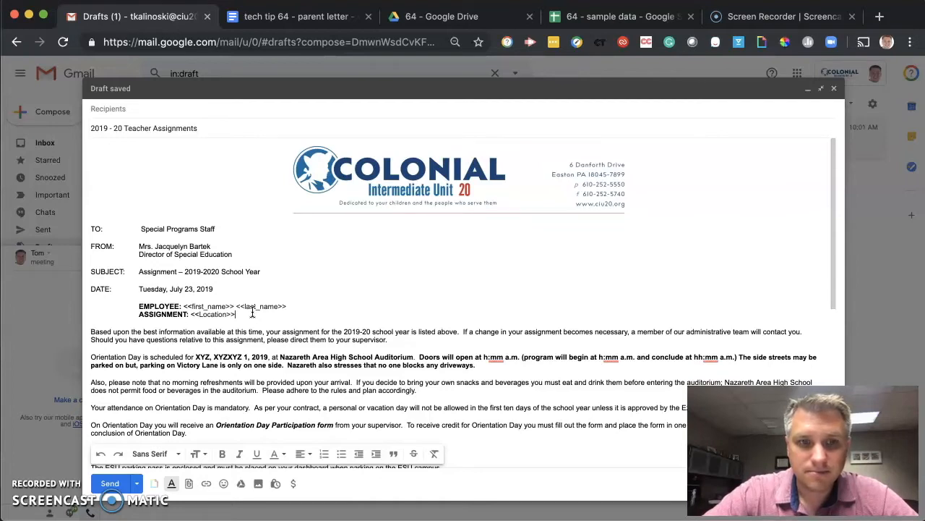
pyautogui.write('School,')
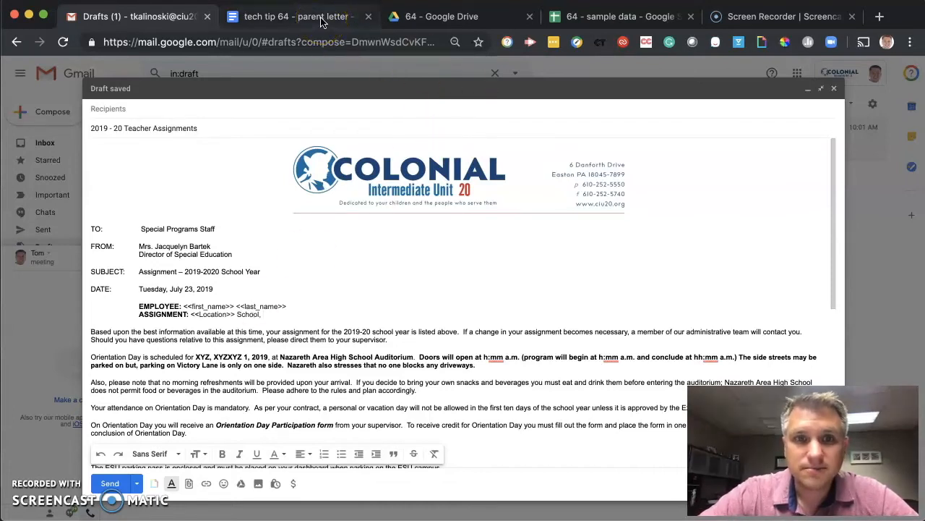
# Add '<<District>> School District' after checking the sheet's District header.
pyautogui.click(618, 16)
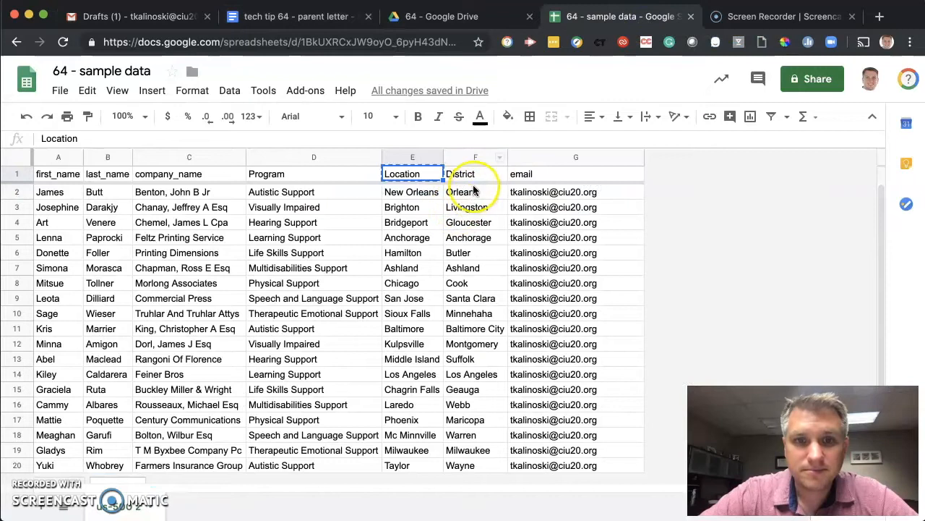
pyautogui.click(475, 173)
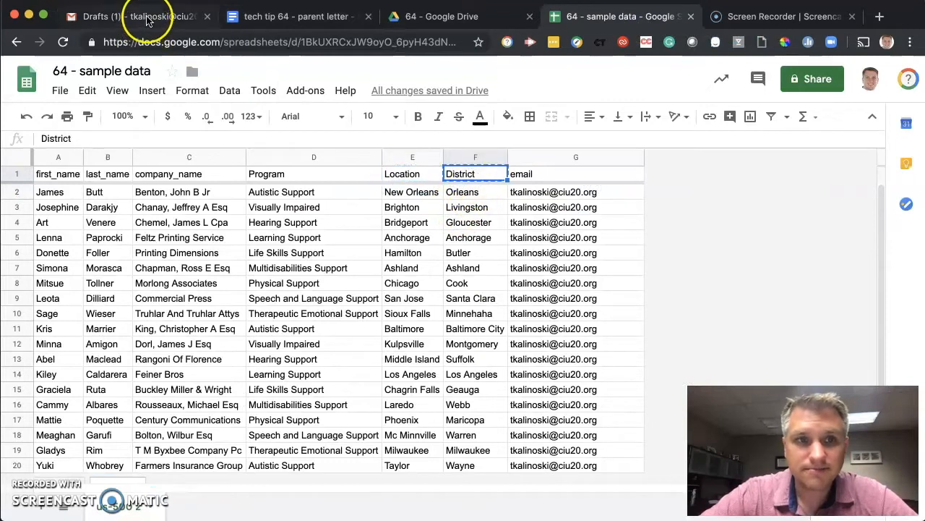
pyautogui.click(130, 16)
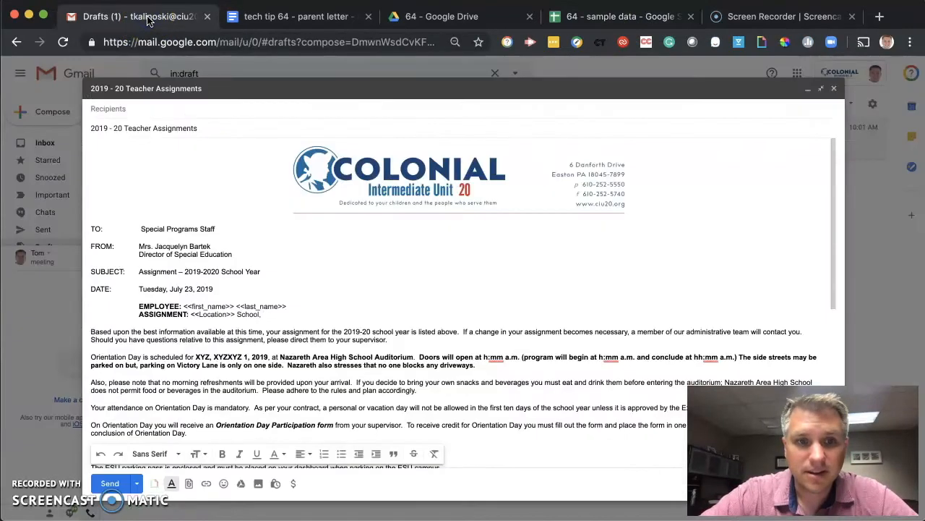
pyautogui.write('<<District>>')
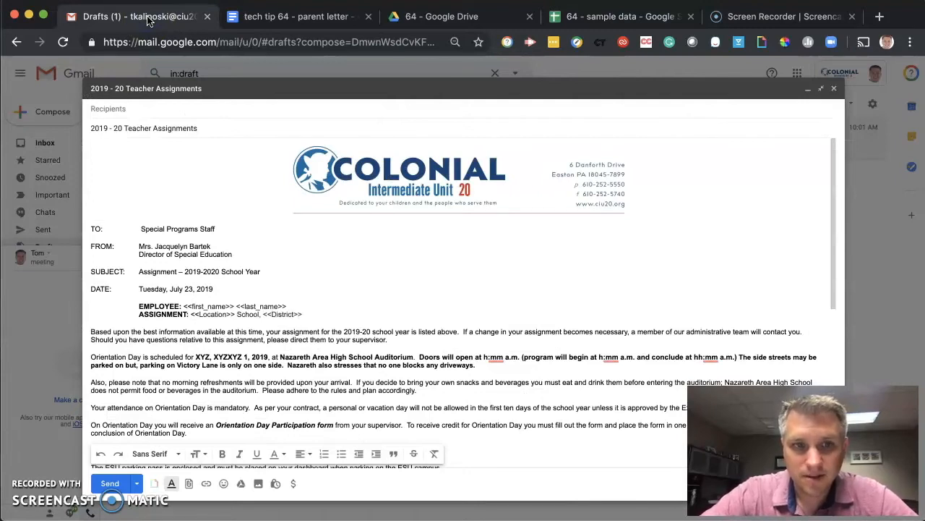
pyautogui.write('Schol')
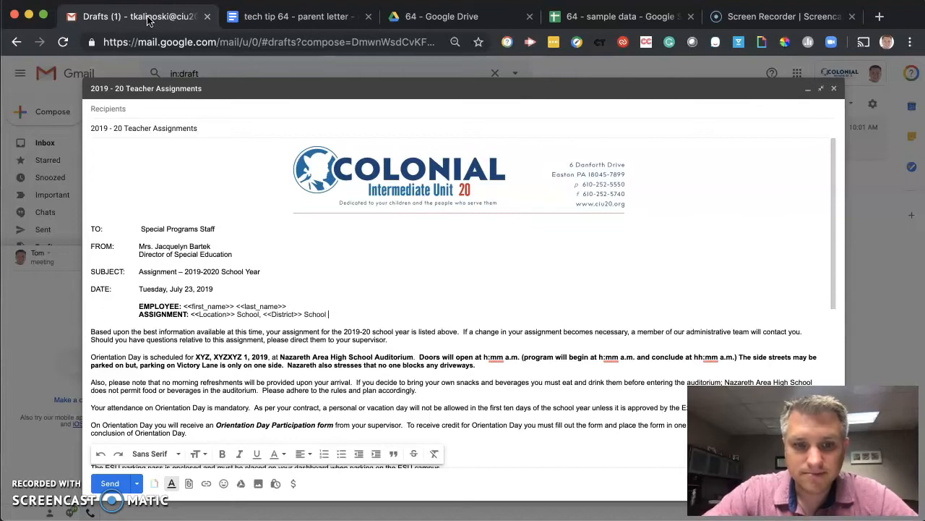
pyautogui.write('District,')
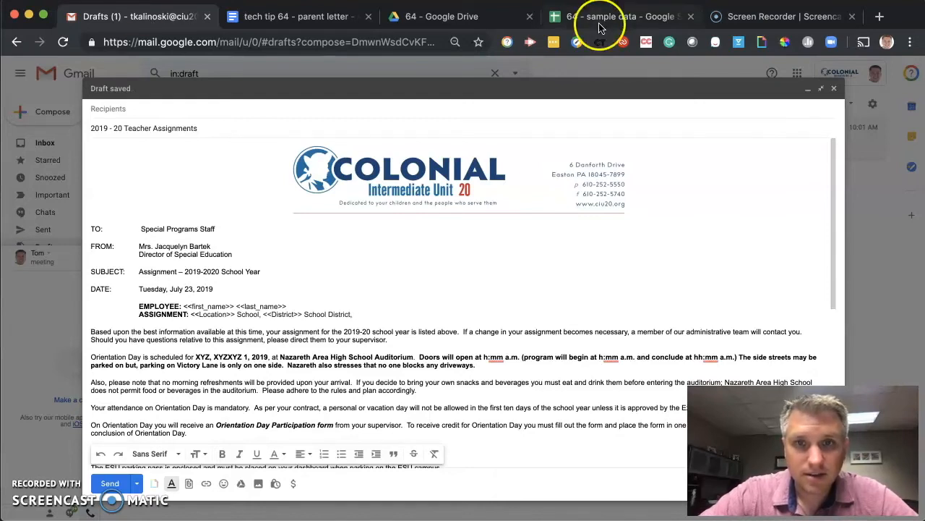
pyautogui.moveTo(615, 16)
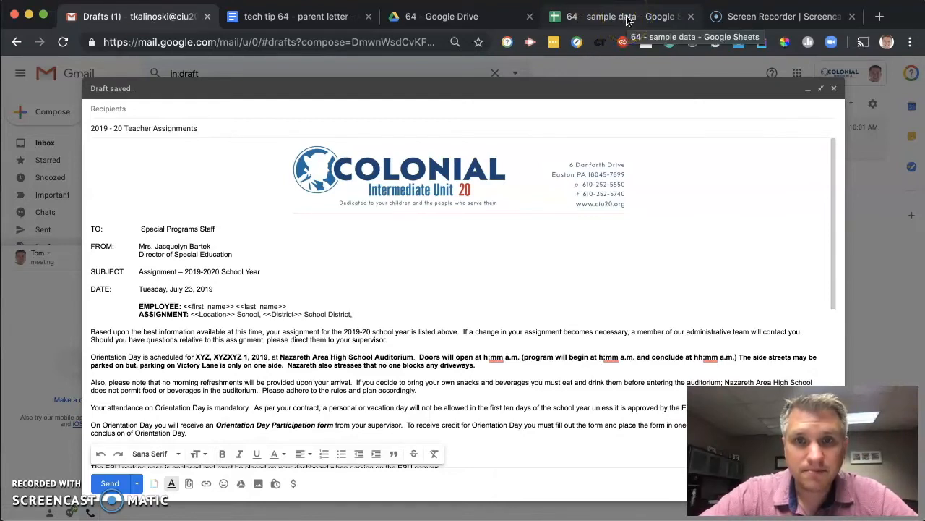
# End the assignment line with a <<Program>> tag matching the sheet's Program header.
pyautogui.click(618, 15)
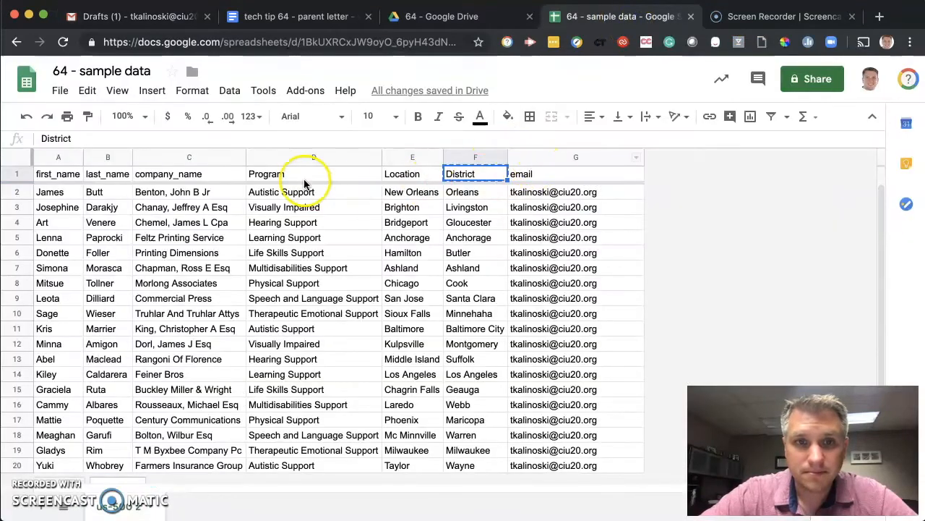
pyautogui.click(313, 174)
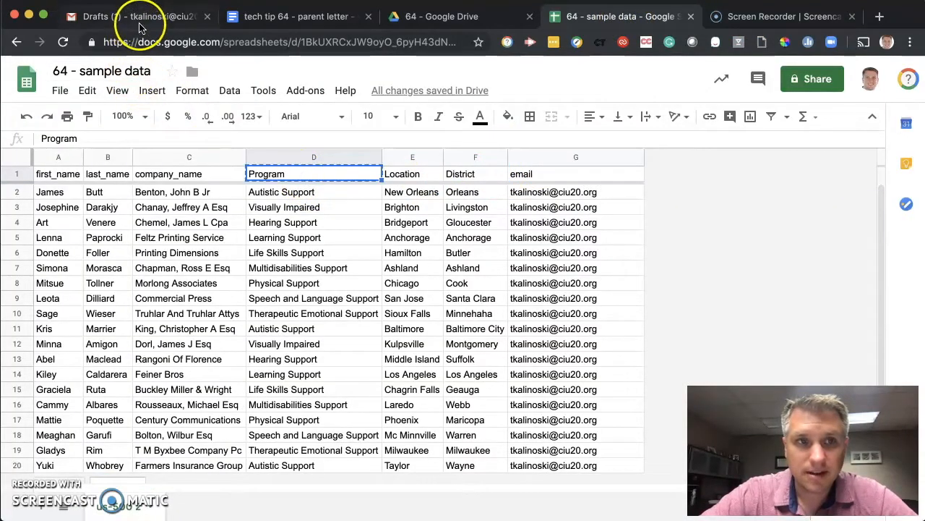
pyautogui.click(137, 16)
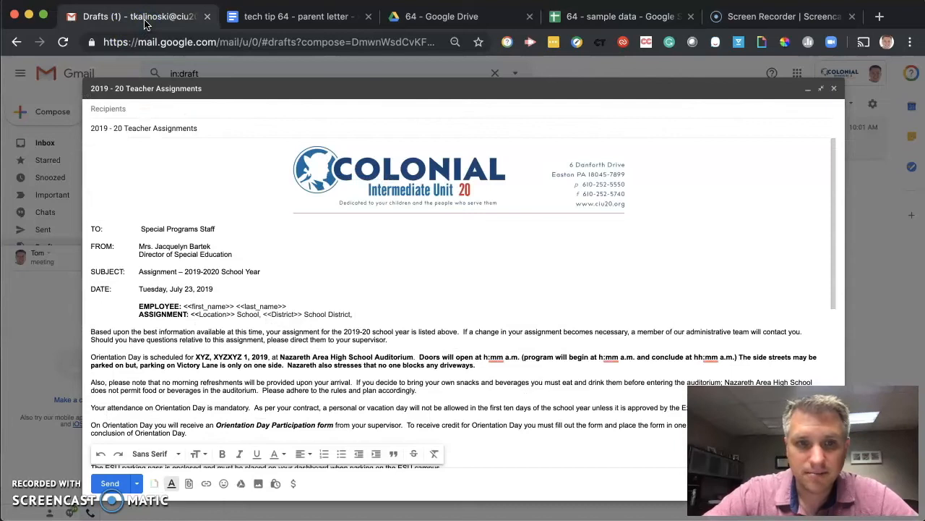
pyautogui.write('<<Program>>')
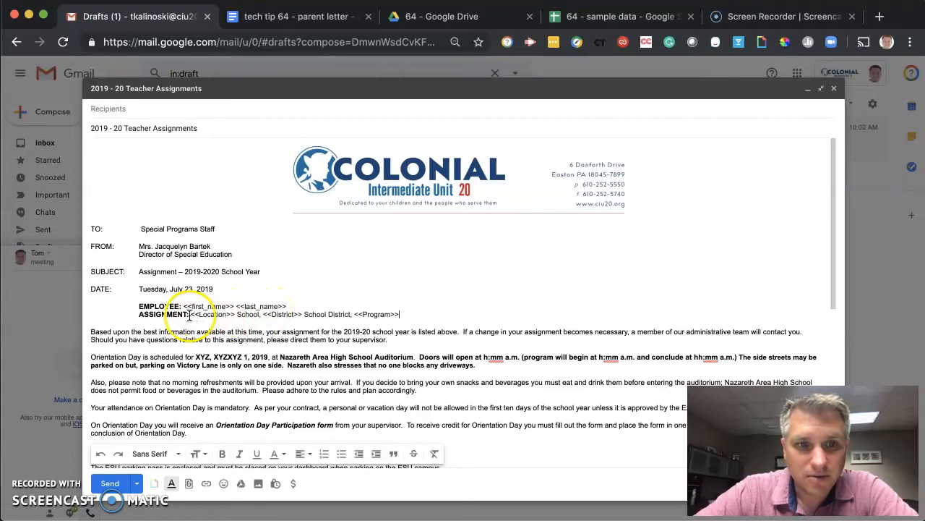
pyautogui.moveTo(592, 16)
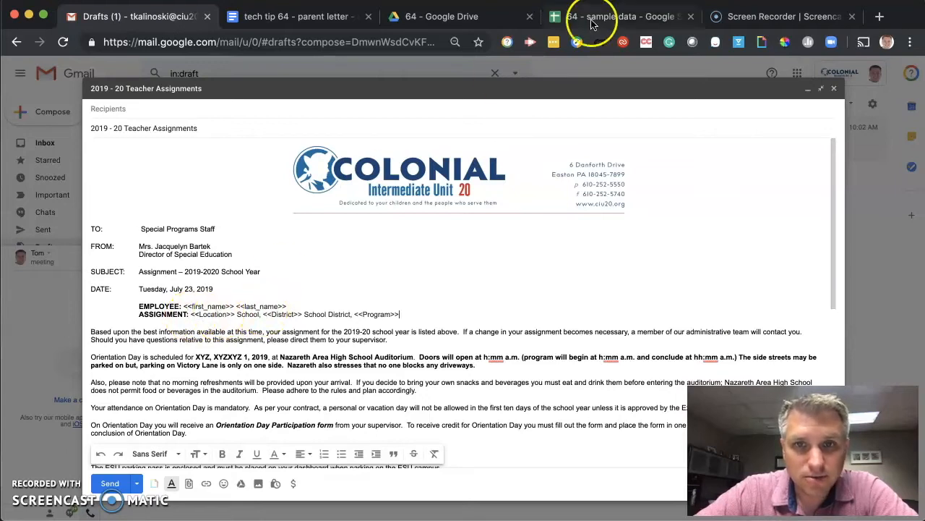
# Compare sheet headers against the letter and draft placeholders, ending on the 64 - sample data sheet.
pyautogui.click(621, 16)
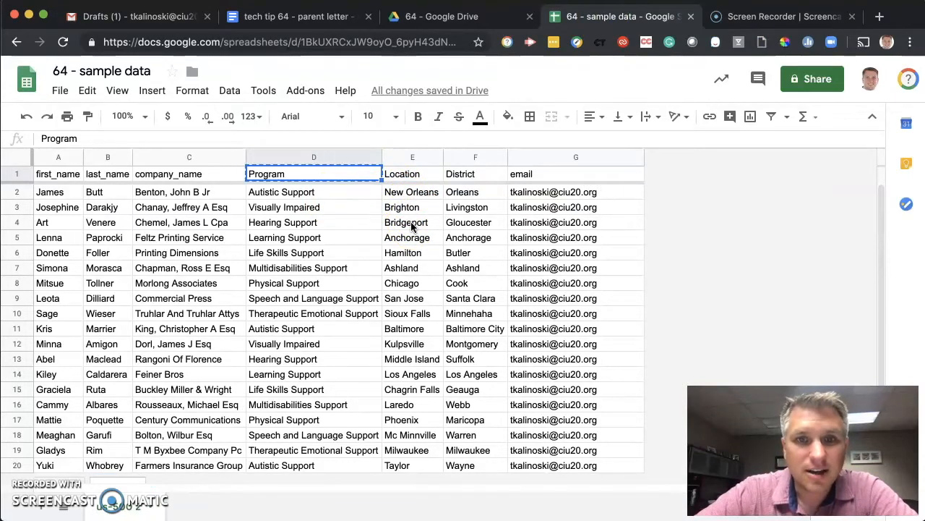
pyautogui.click(137, 16)
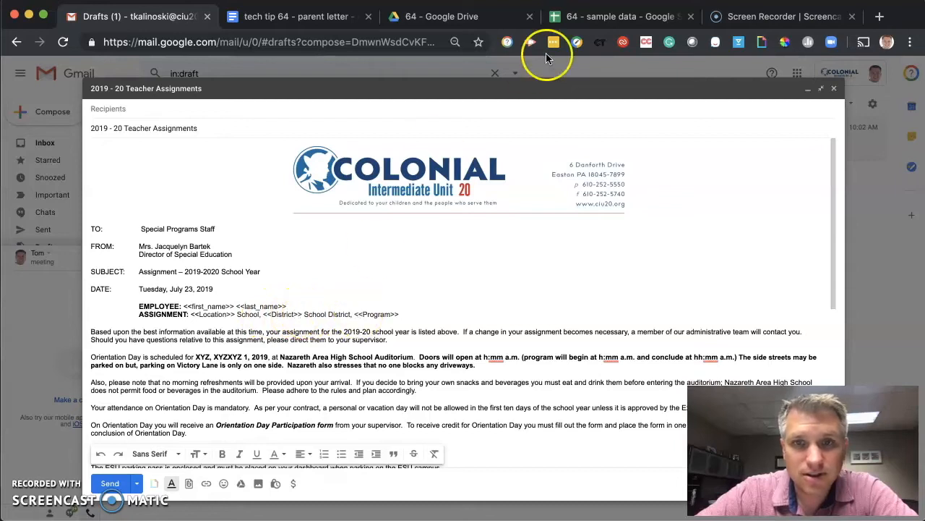
pyautogui.click(619, 16)
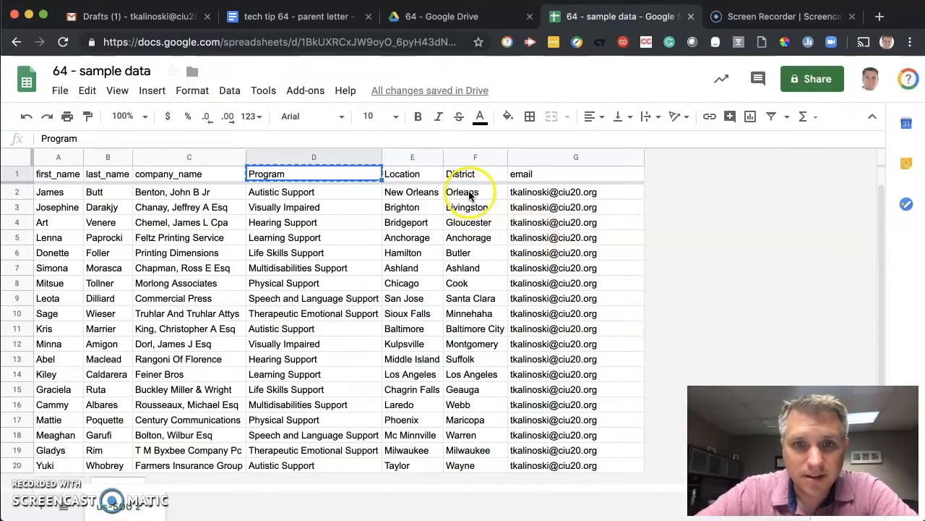
pyautogui.moveTo(475, 209)
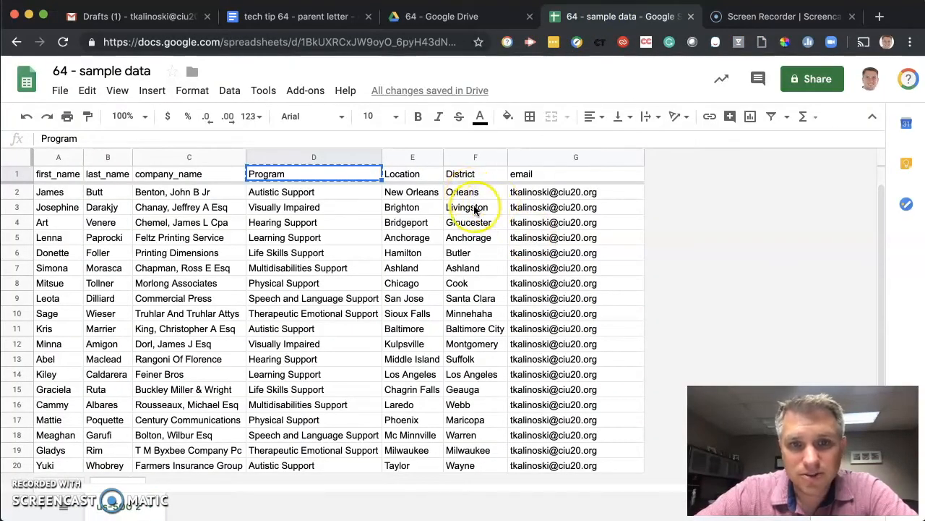
pyautogui.moveTo(506, 231)
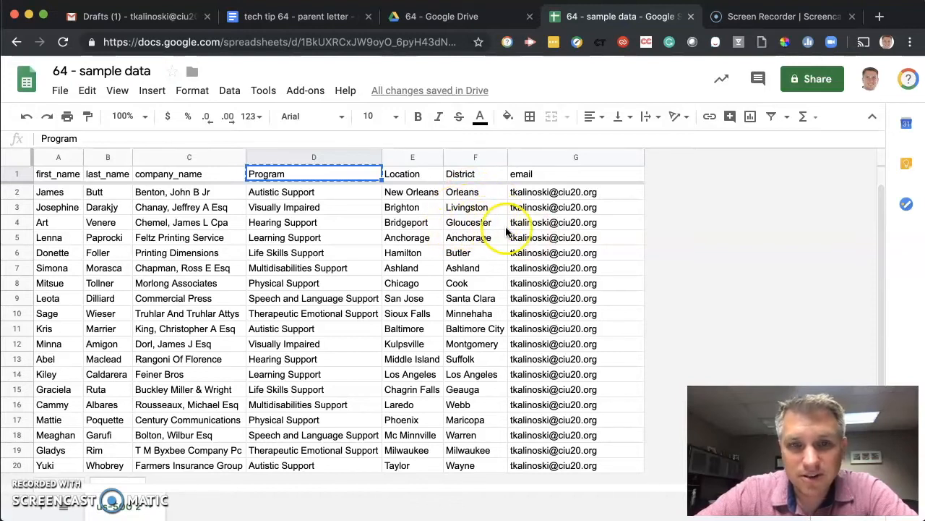
pyautogui.click(293, 16)
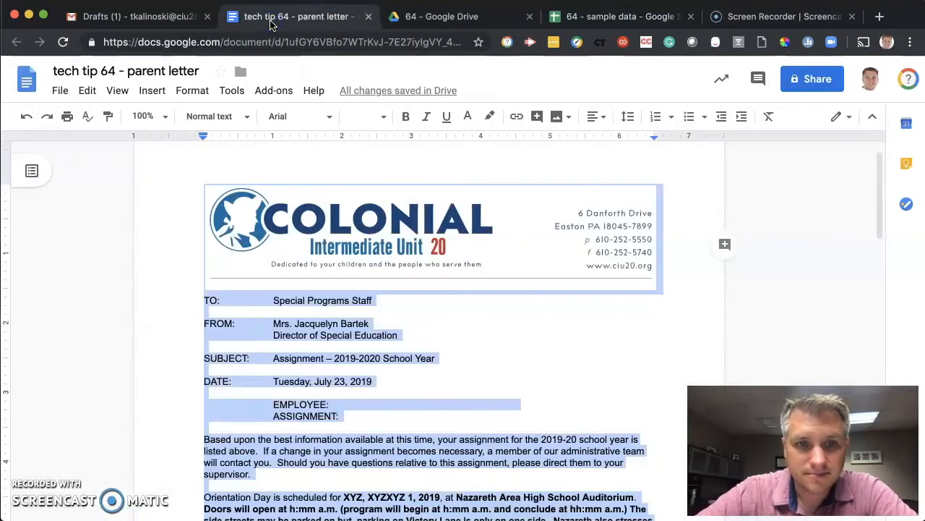
pyautogui.click(137, 16)
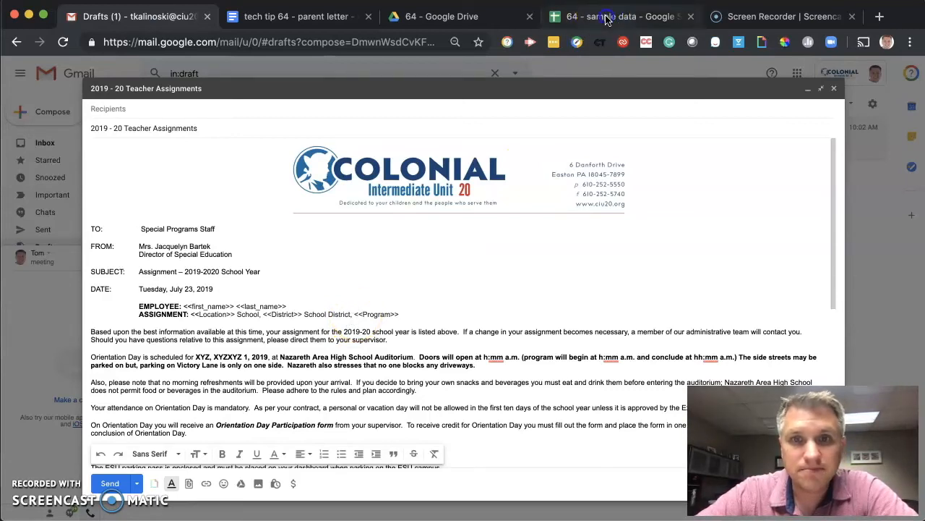
pyautogui.click(618, 16)
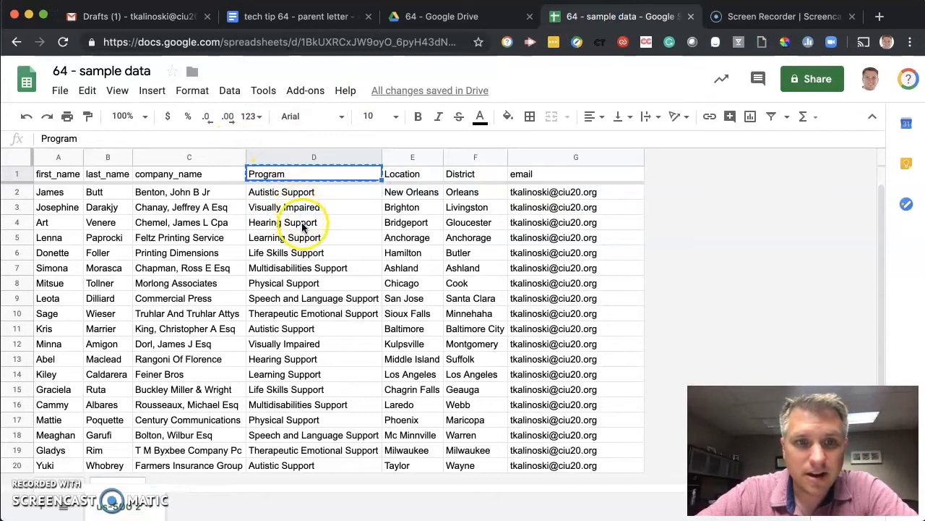
pyautogui.click(130, 16)
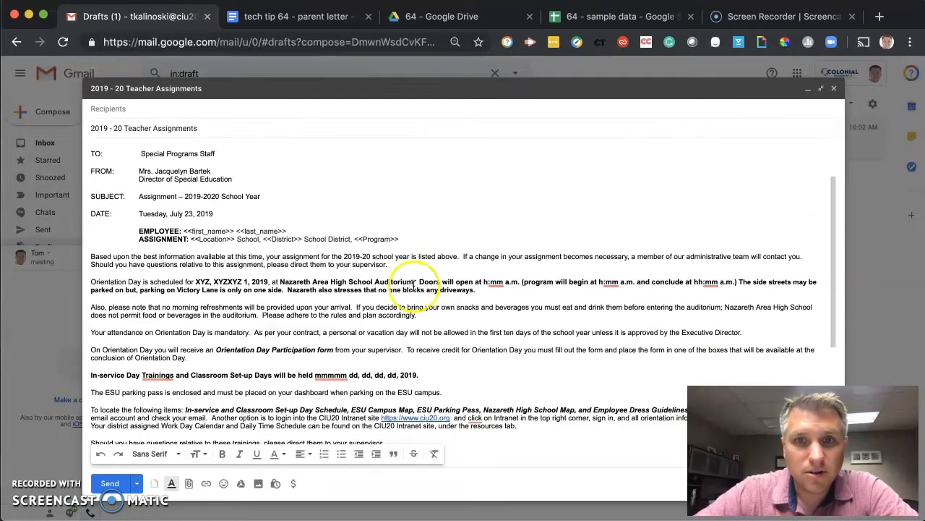
pyautogui.click(618, 16)
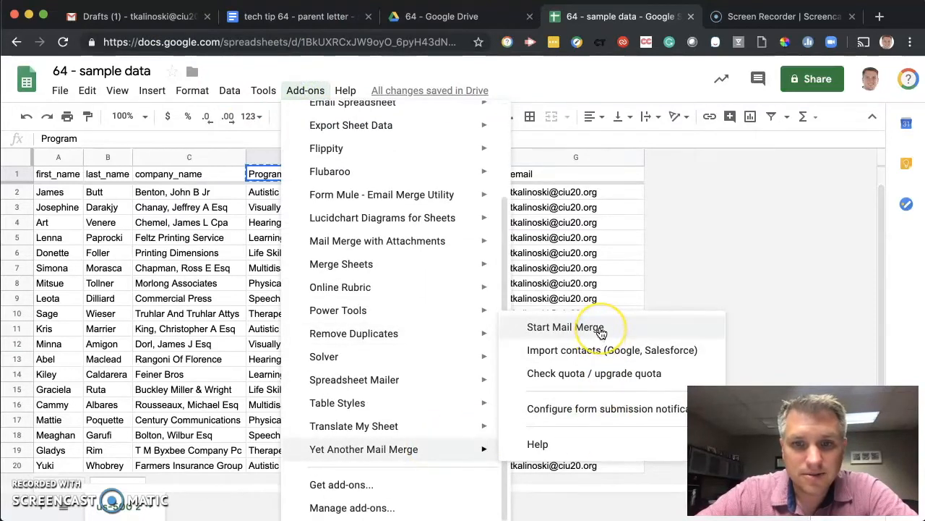
pyautogui.click(565, 327)
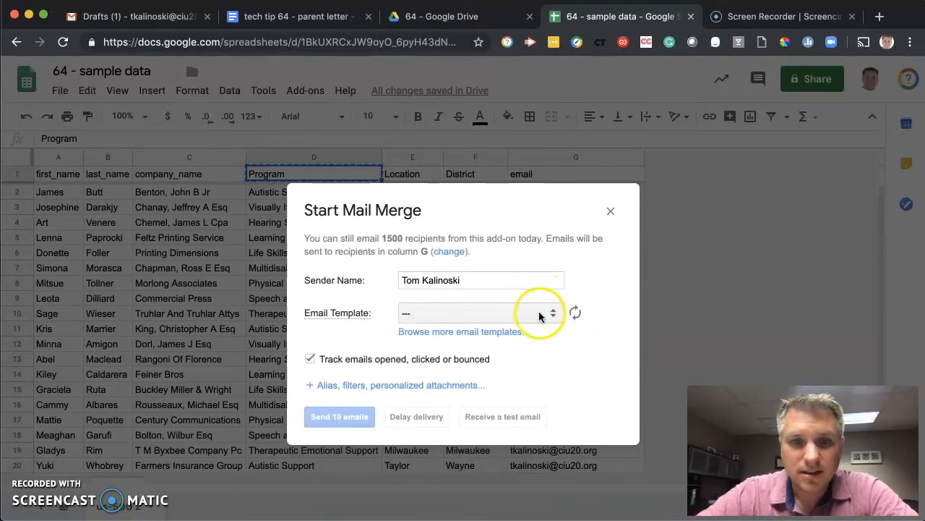
pyautogui.moveTo(453, 281)
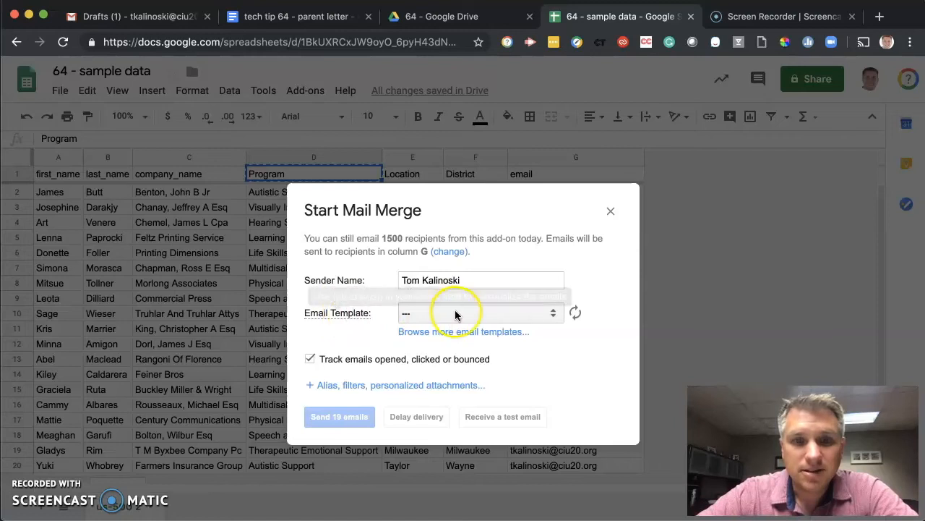
# Choose '2019 - 20 Teacher Assignments' in the Email Template dropdown.
pyautogui.click(479, 312)
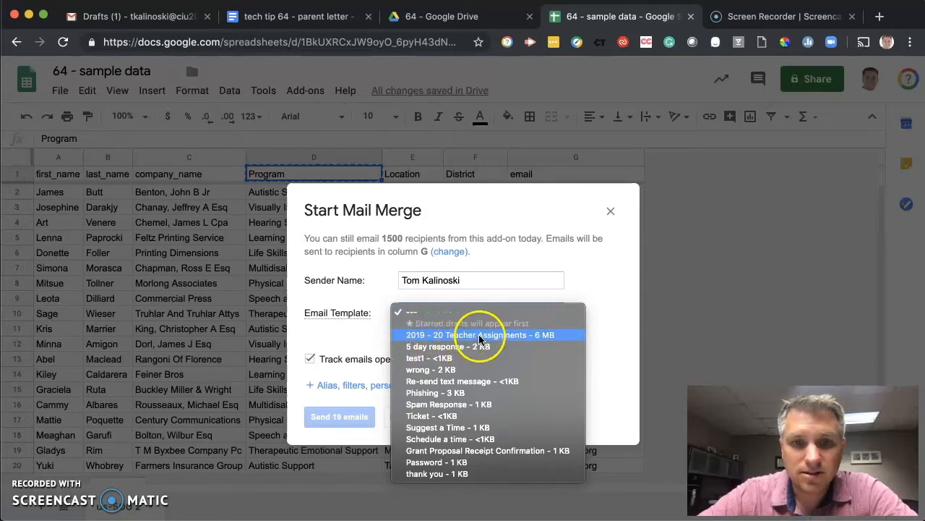
pyautogui.moveTo(513, 341)
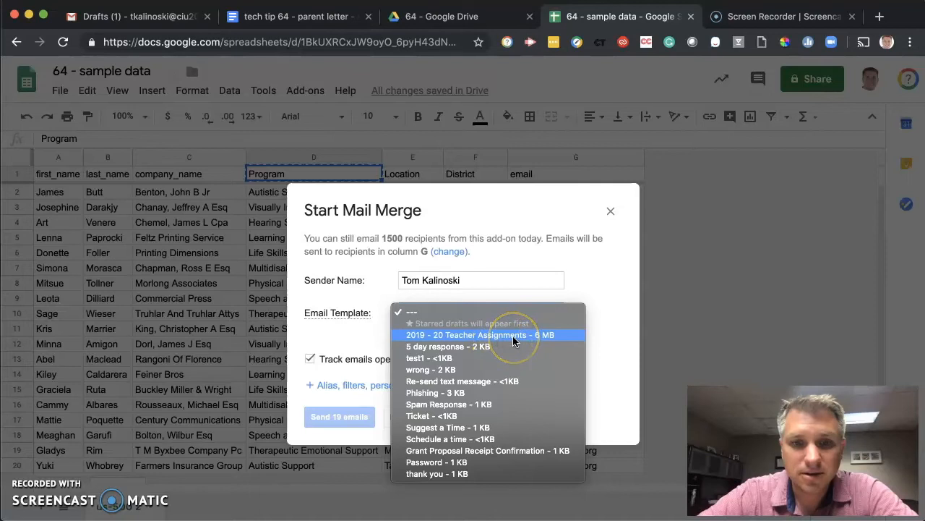
pyautogui.click(479, 334)
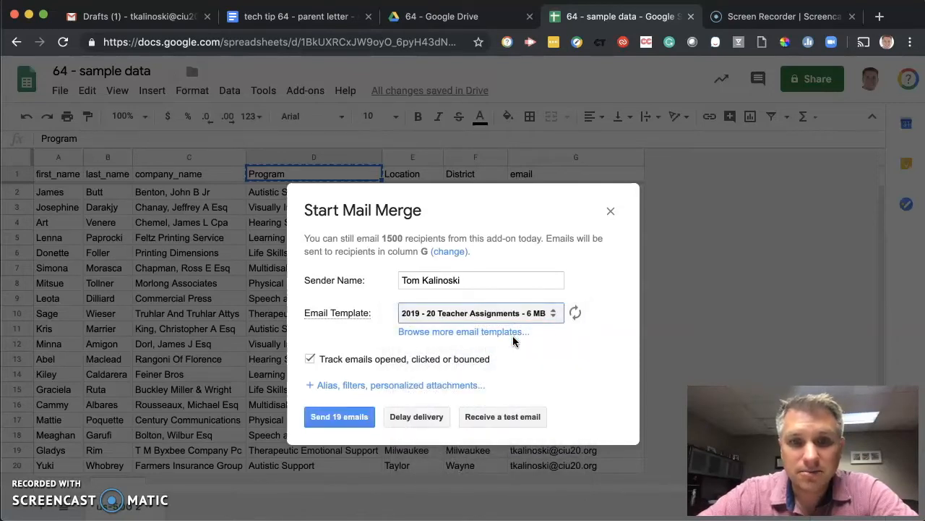
pyautogui.moveTo(488, 351)
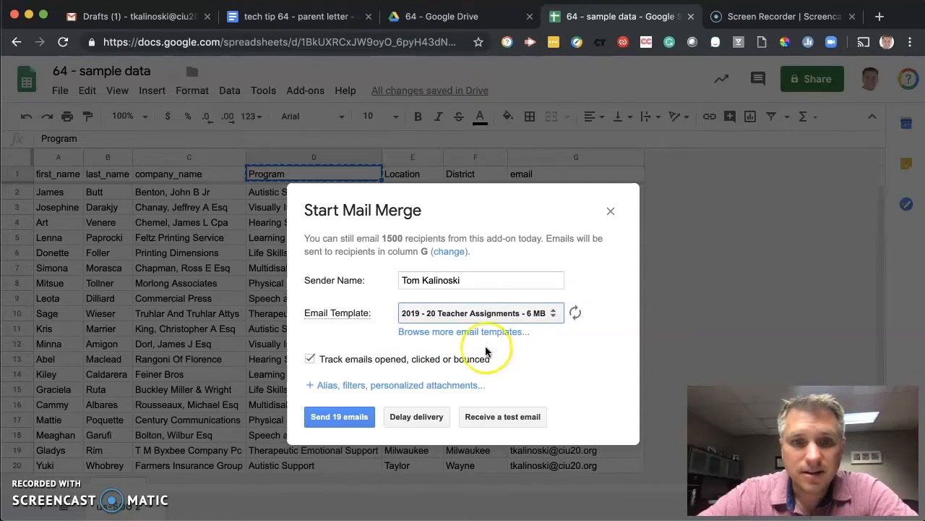
pyautogui.moveTo(453, 364)
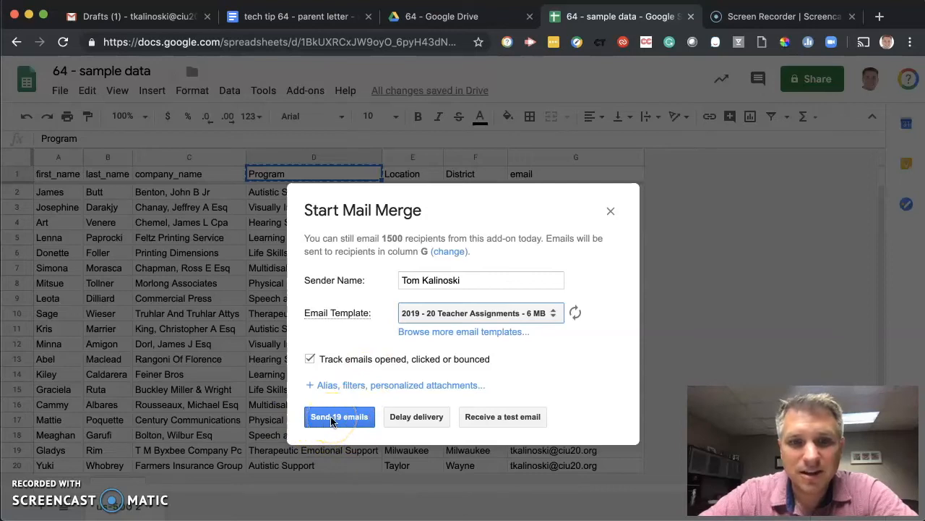
pyautogui.moveTo(503, 417)
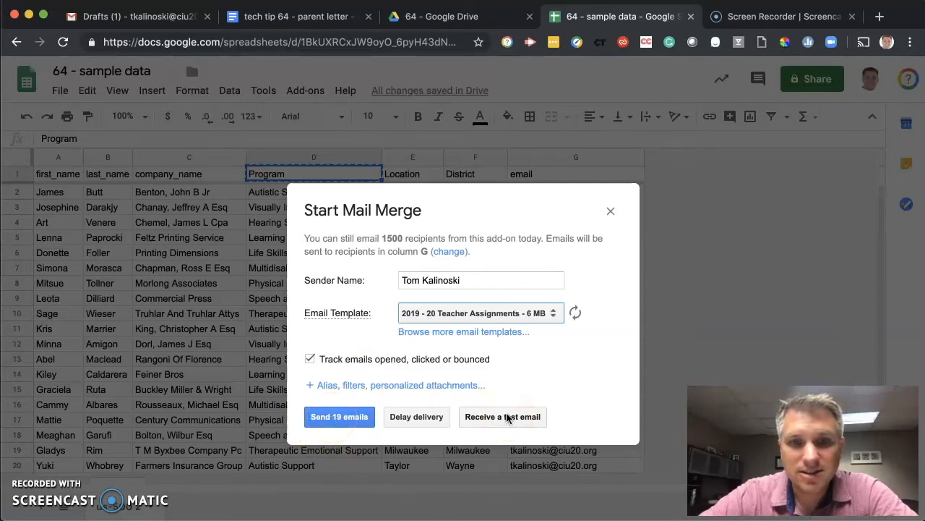
# Request a test merge email from the Start Mail Merge dialog.
pyautogui.click(502, 417)
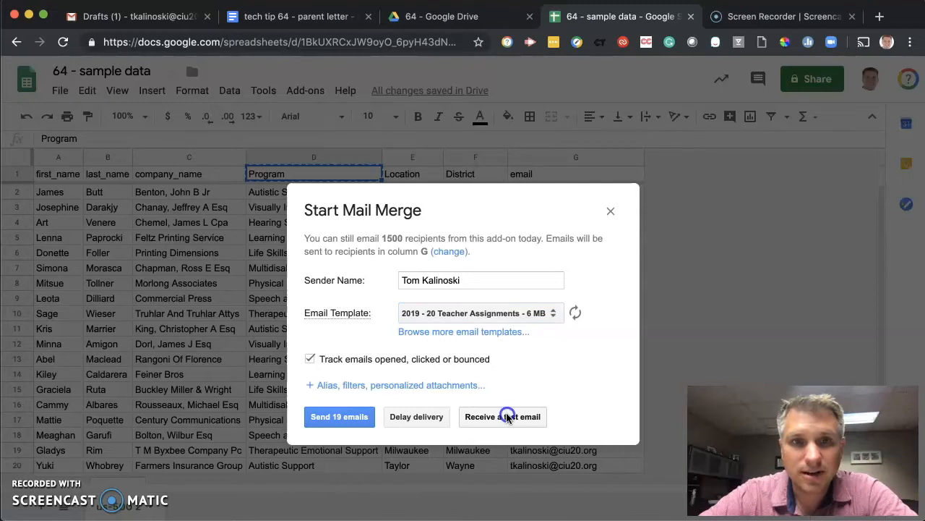
pyautogui.click(502, 417)
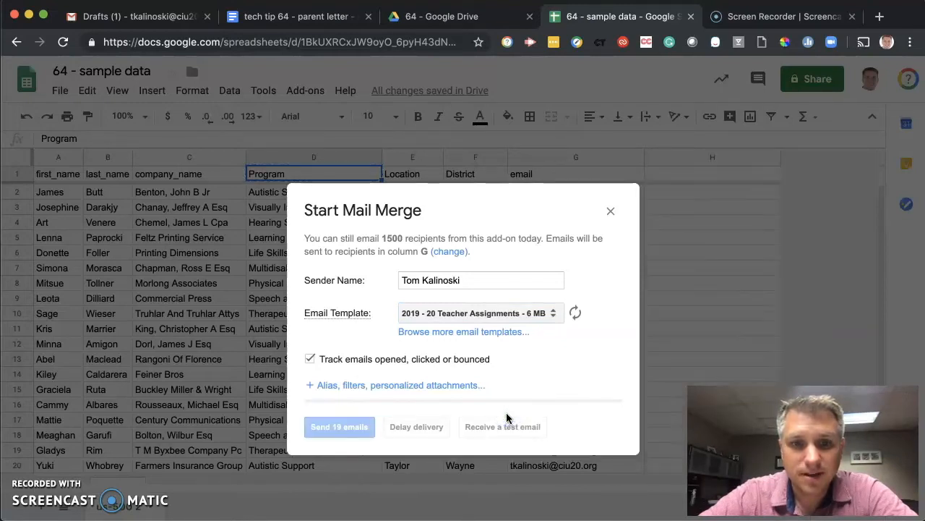
pyautogui.click(503, 426)
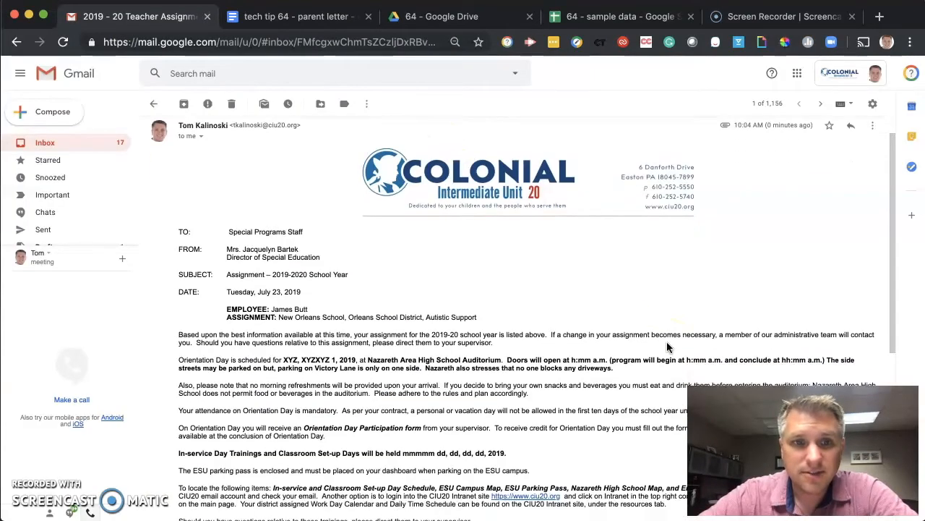
# Scroll through the test email showing James Butt's merged assignment letter.
pyautogui.scroll(-3)
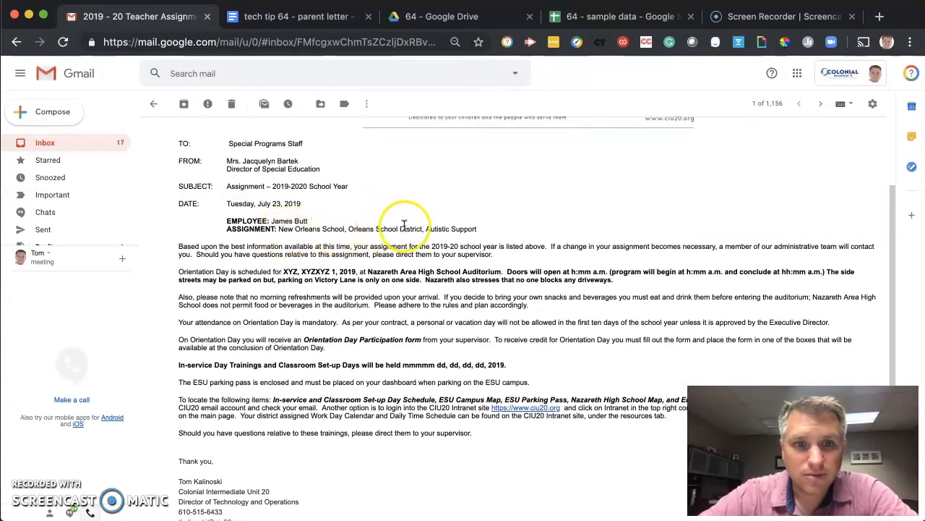
pyautogui.moveTo(467, 229)
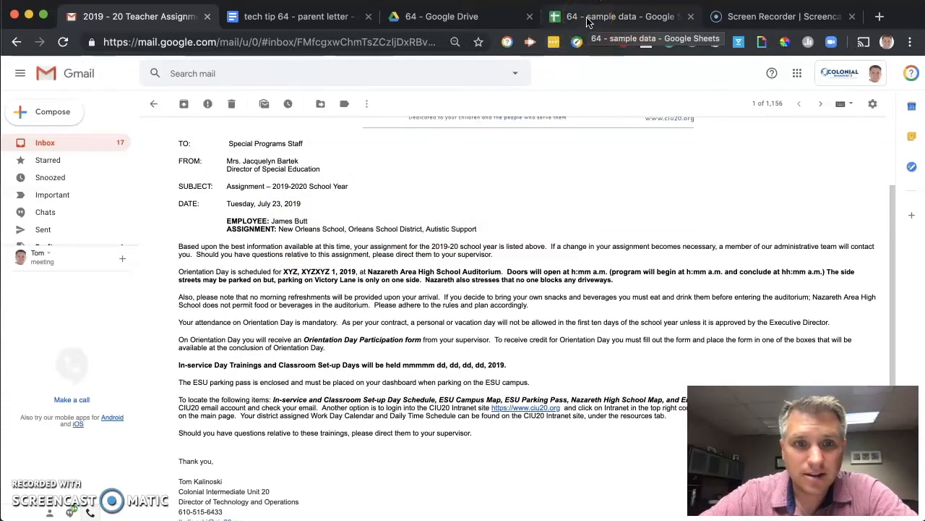
# Return to the sample data sheet, close Start Mail Merge, and open the Add-ons menu.
pyautogui.click(618, 16)
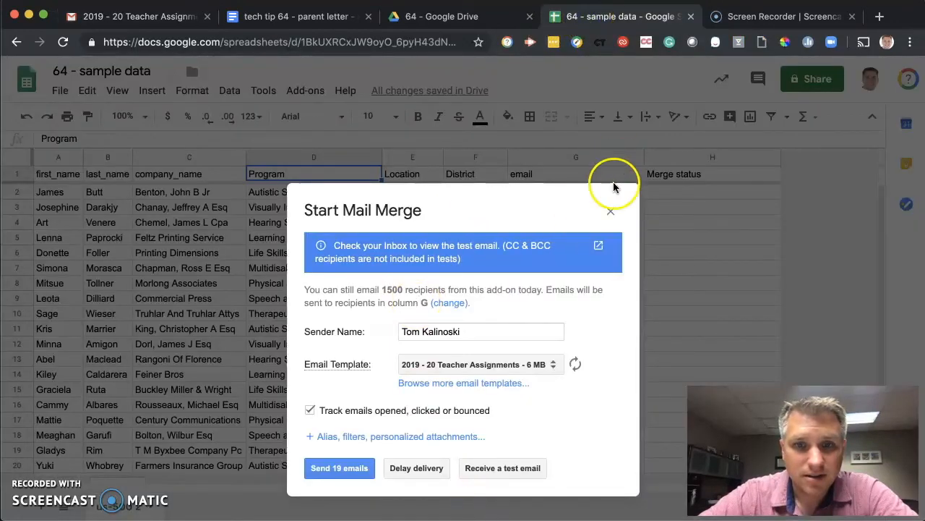
pyautogui.click(611, 212)
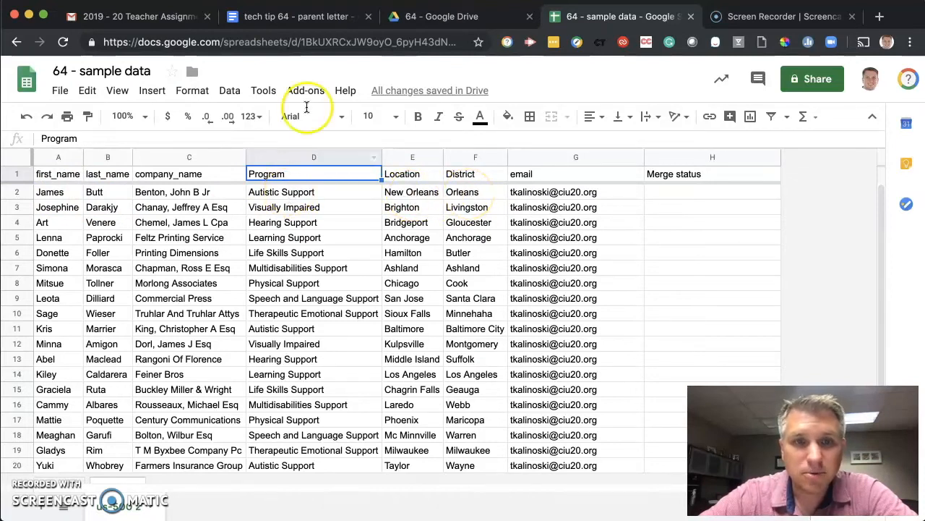
pyautogui.moveTo(322, 16)
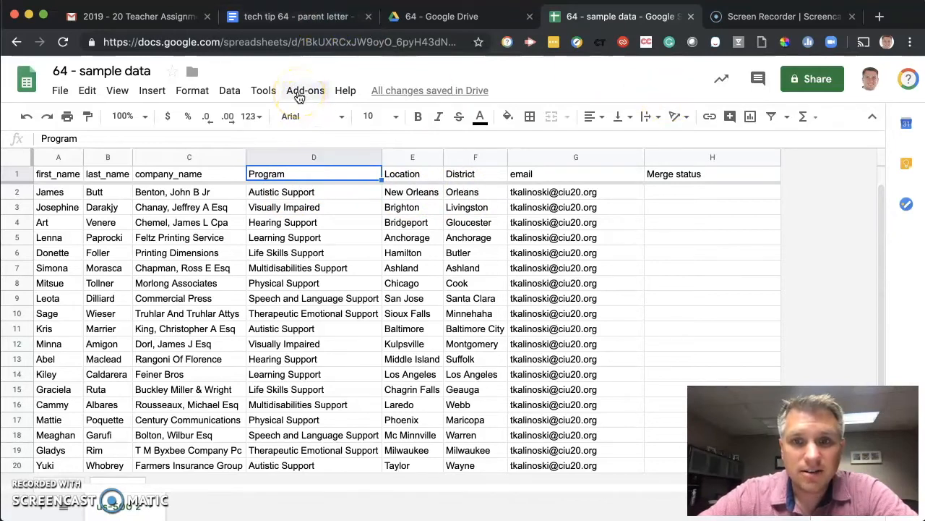
pyautogui.click(305, 91)
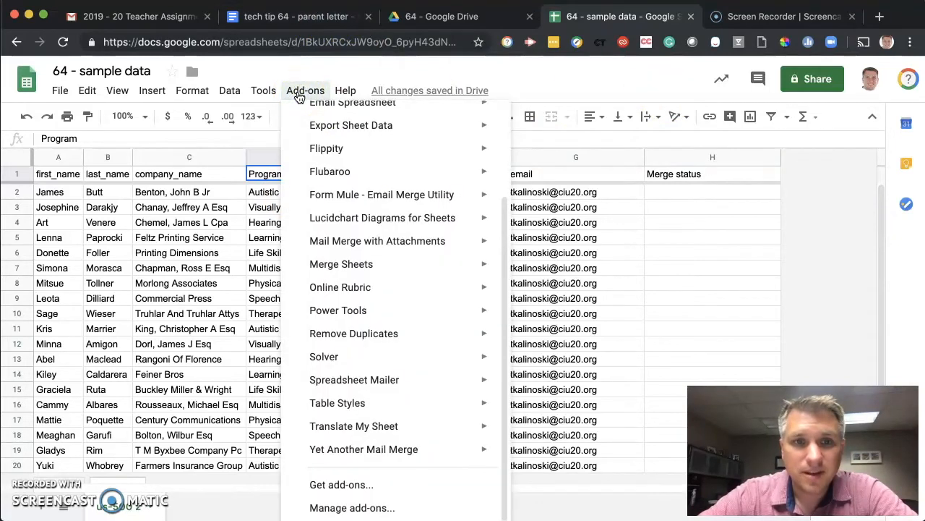
pyautogui.moveTo(363, 449)
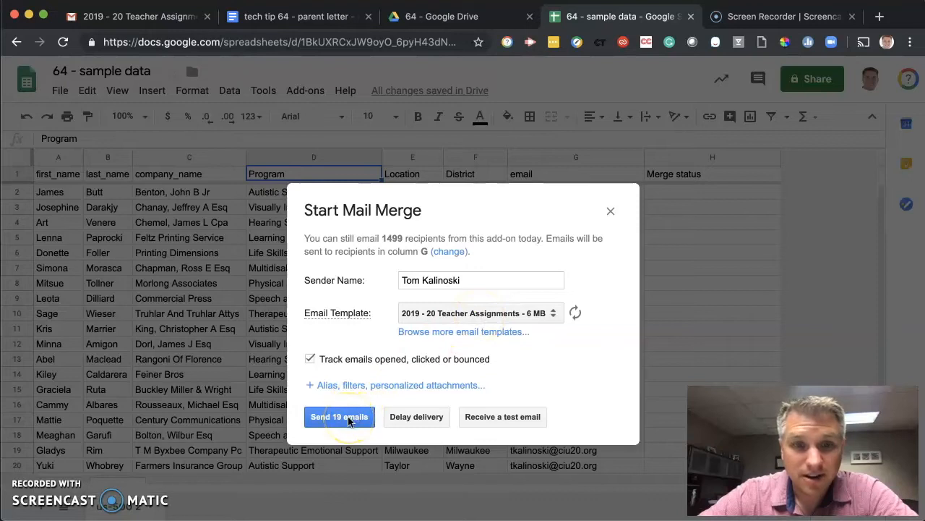
# Send the Teacher Assignments merge email to all 19 recipients via Yet Another Mail Merge.
pyautogui.click(339, 416)
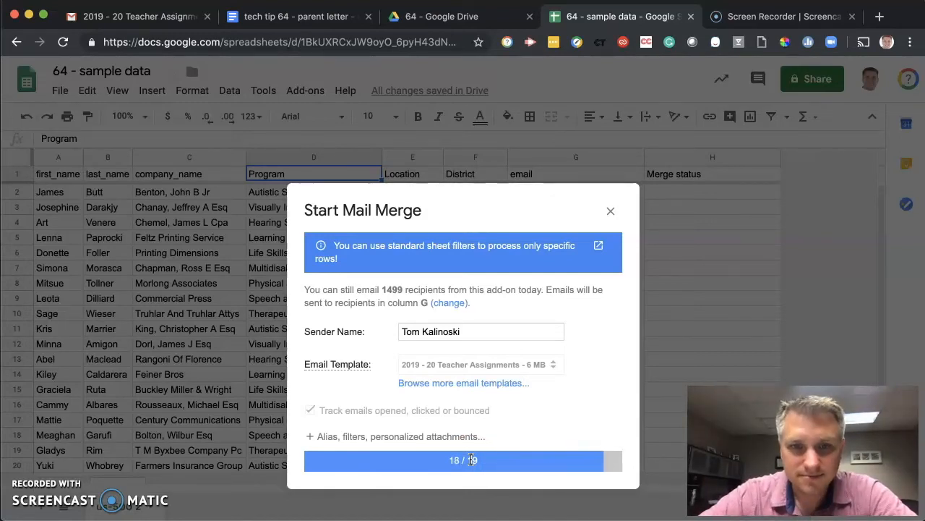
pyautogui.click(453, 459)
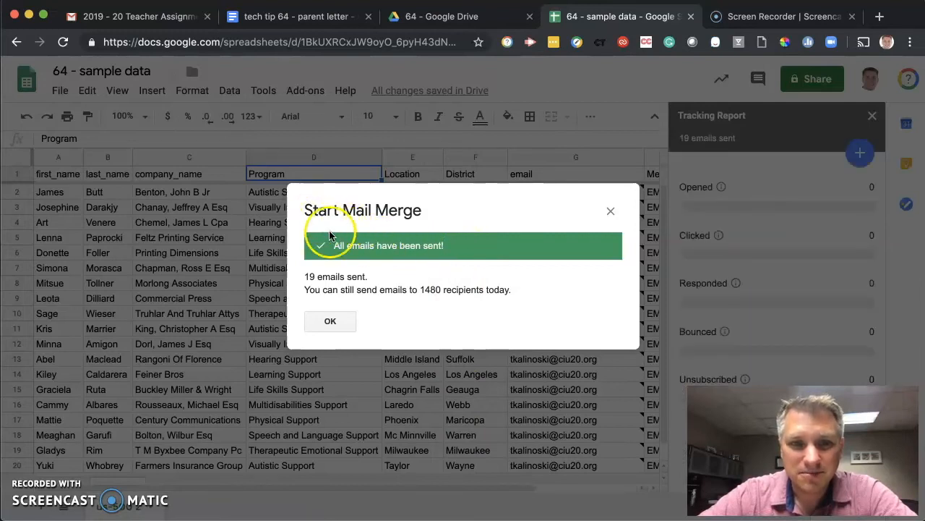
pyautogui.moveTo(455, 253)
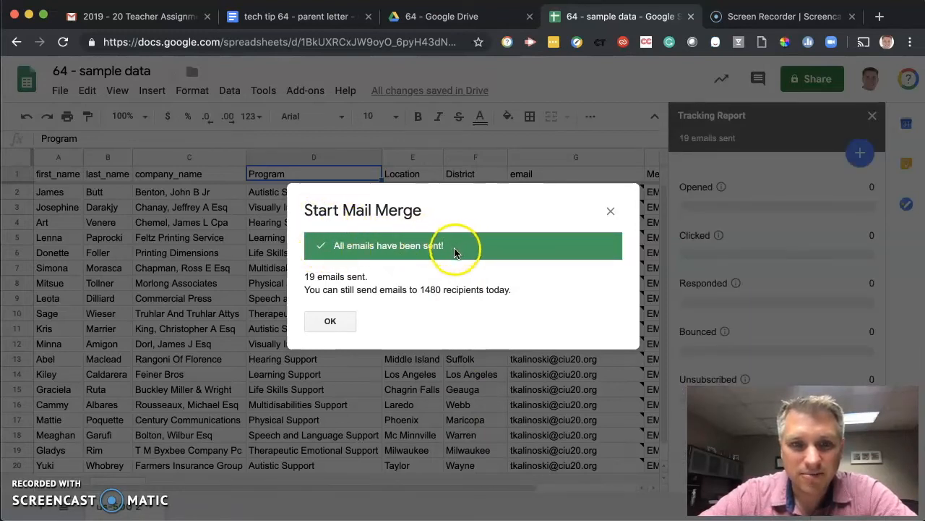
pyautogui.moveTo(325, 290)
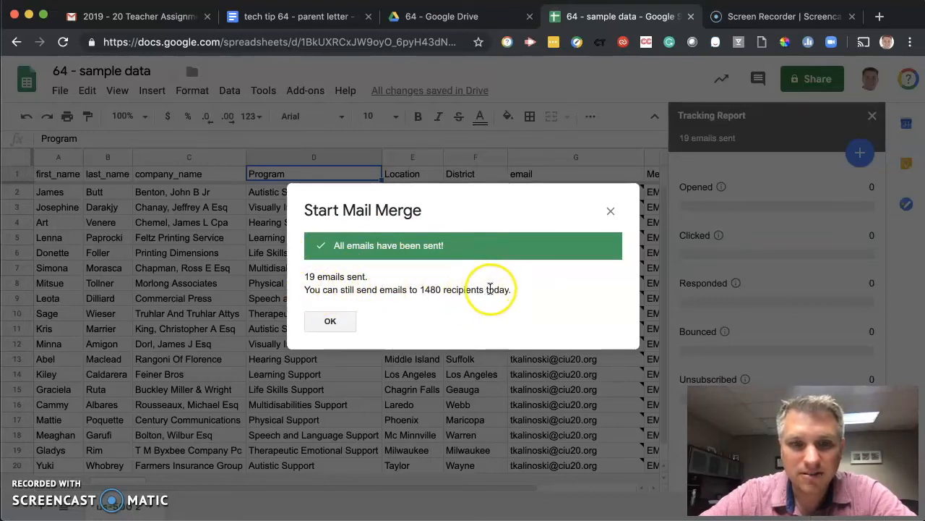
pyautogui.moveTo(396, 311)
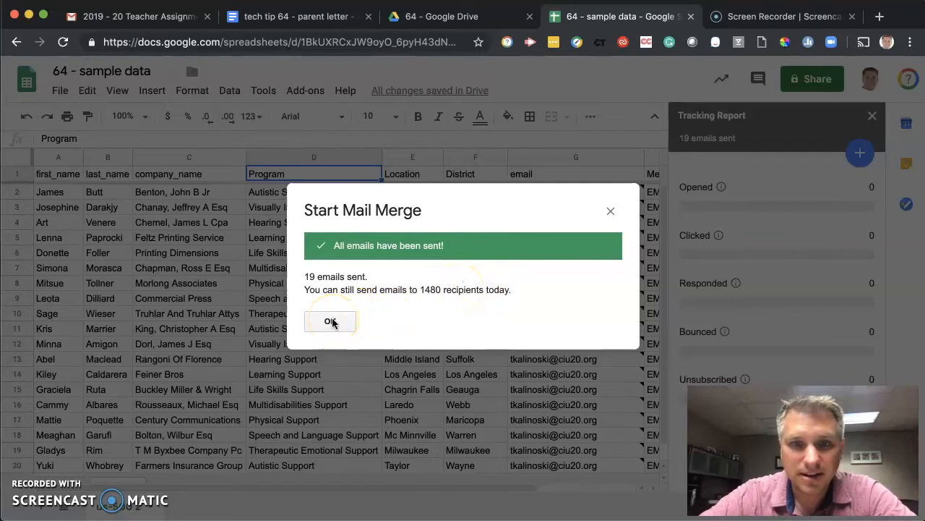
# Dismiss the all-emails-sent confirmation, review the 19-sent tracking report, and return to Gmail.
pyautogui.click(331, 321)
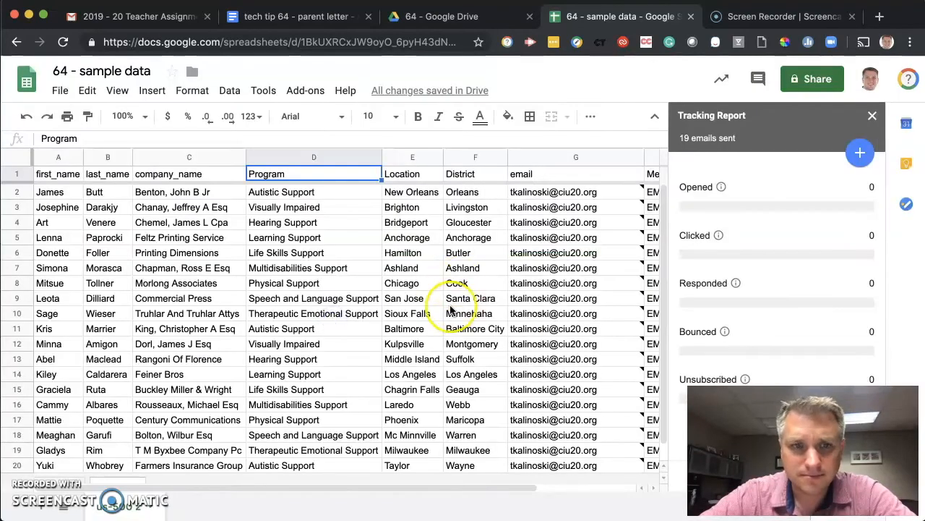
pyautogui.hscroll(3)
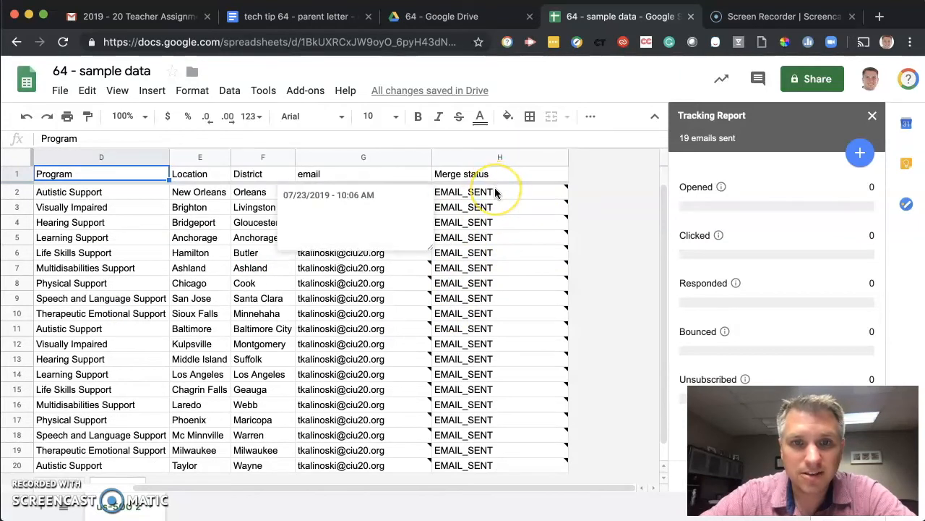
pyautogui.moveTo(499, 390)
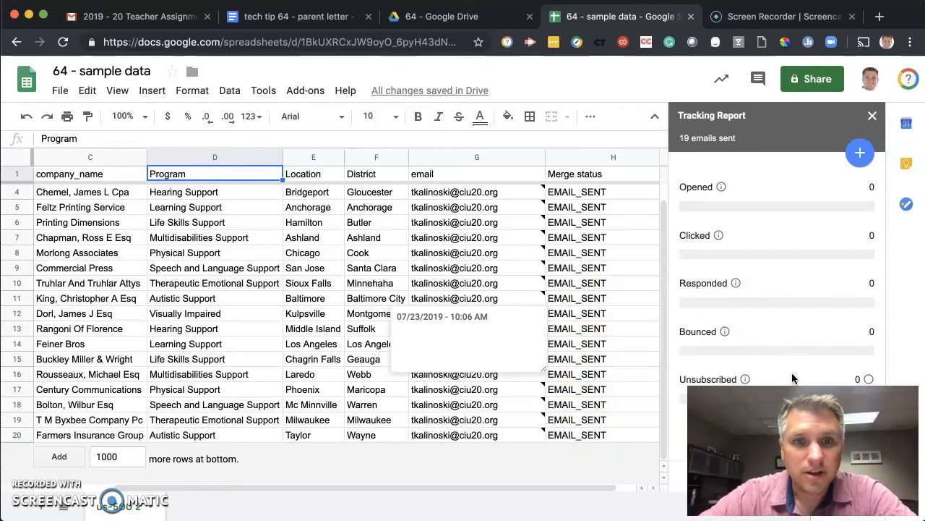
pyautogui.moveTo(145, 25)
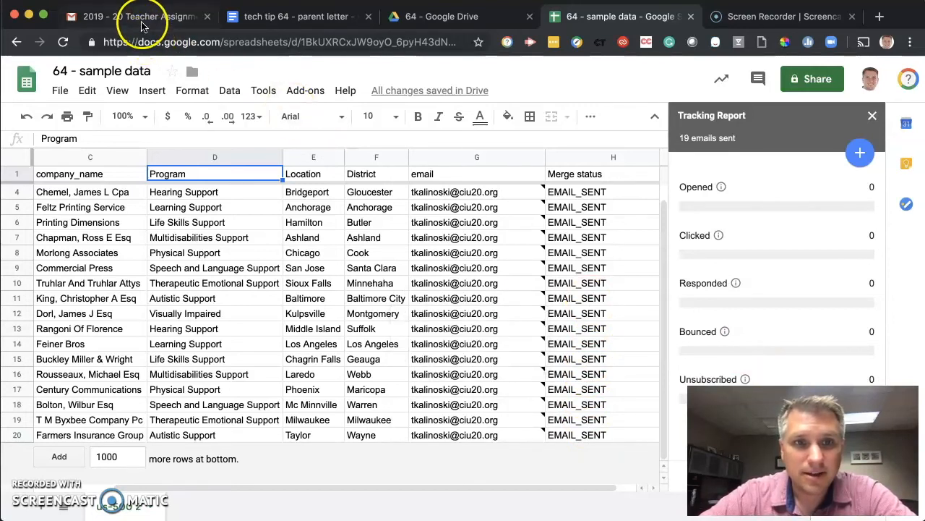
pyautogui.click(130, 16)
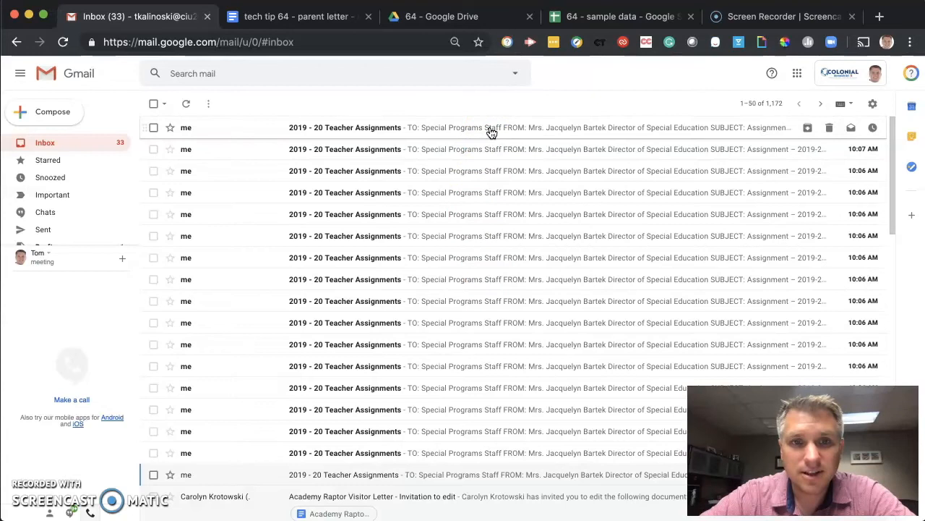
pyautogui.click(345, 128)
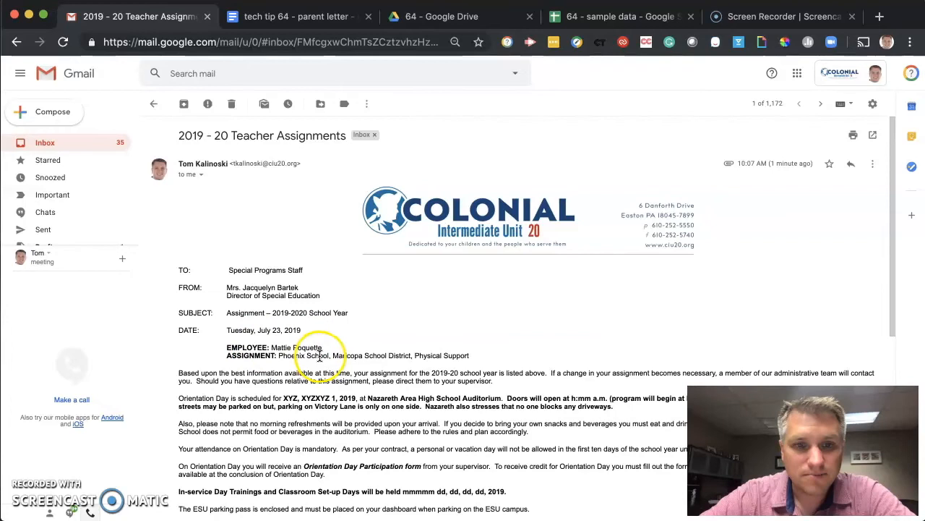
pyautogui.moveTo(392, 354)
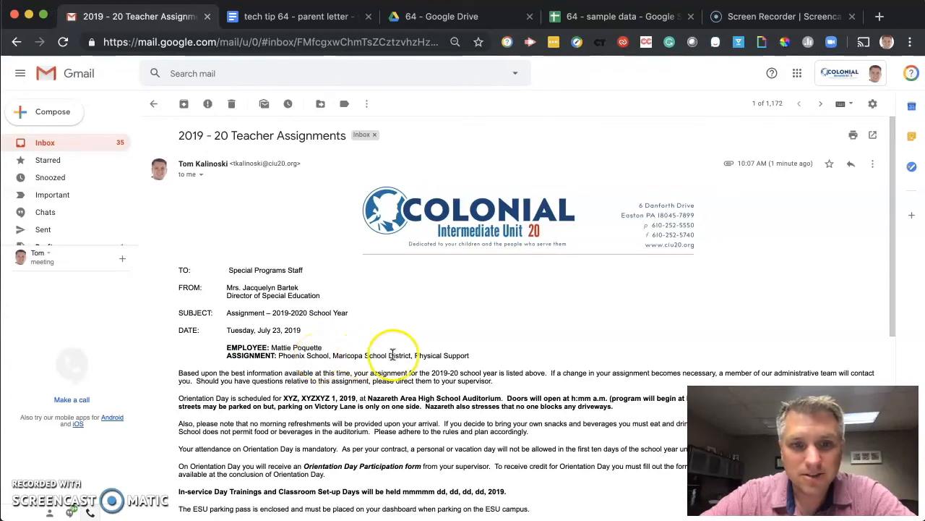
pyautogui.scroll(-3)
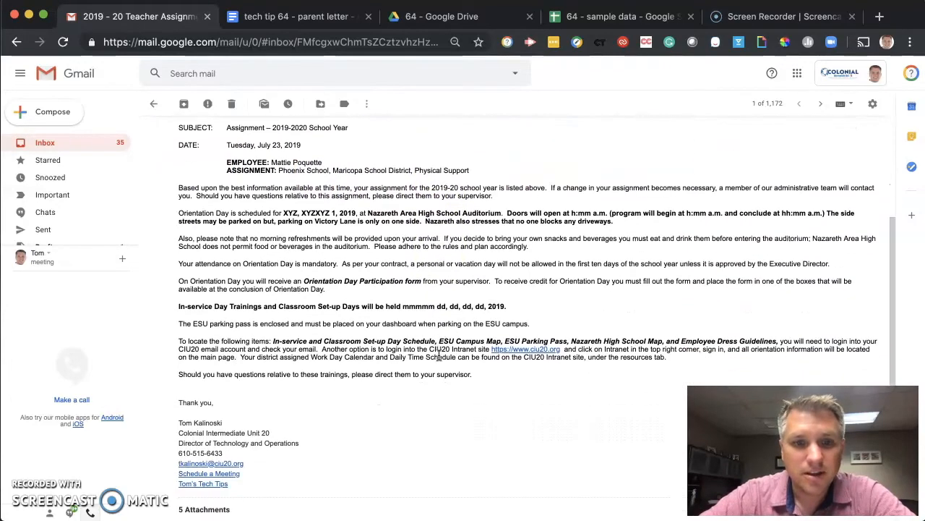
pyautogui.scroll(-3)
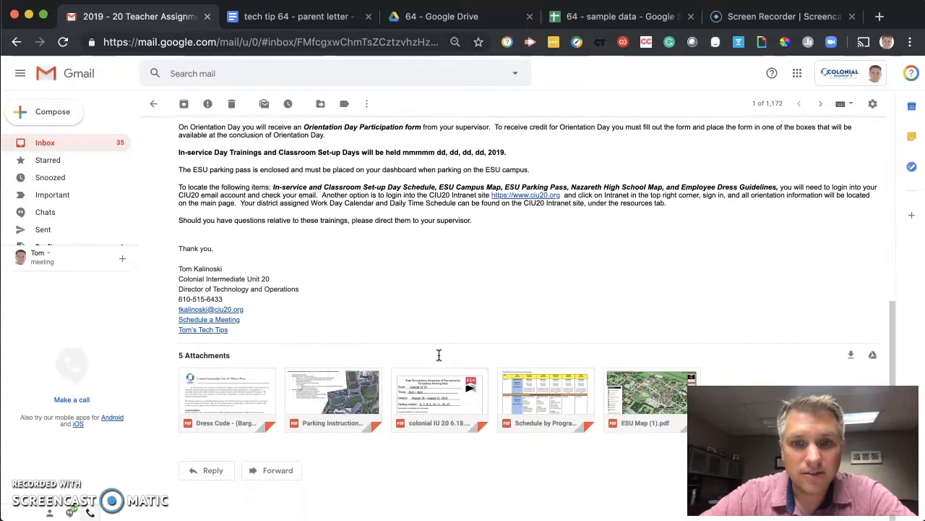
pyautogui.scroll(3)
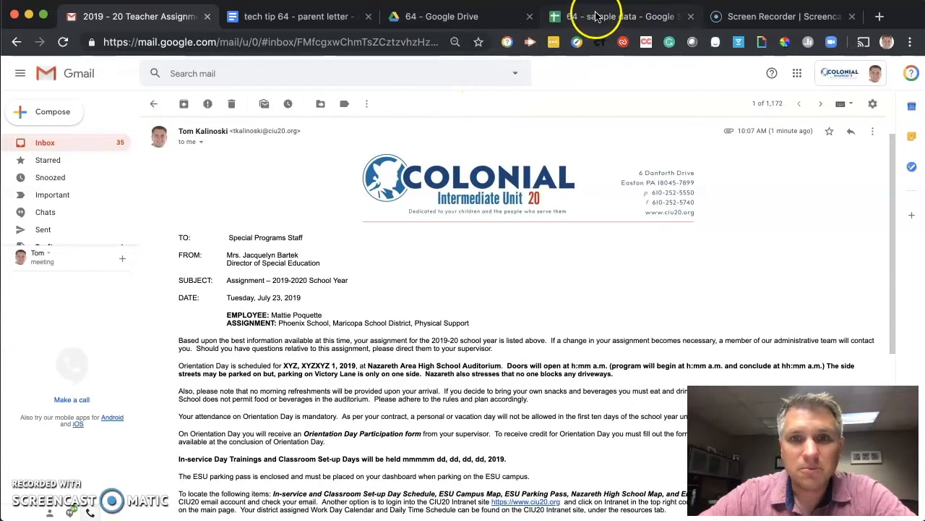
pyautogui.click(620, 16)
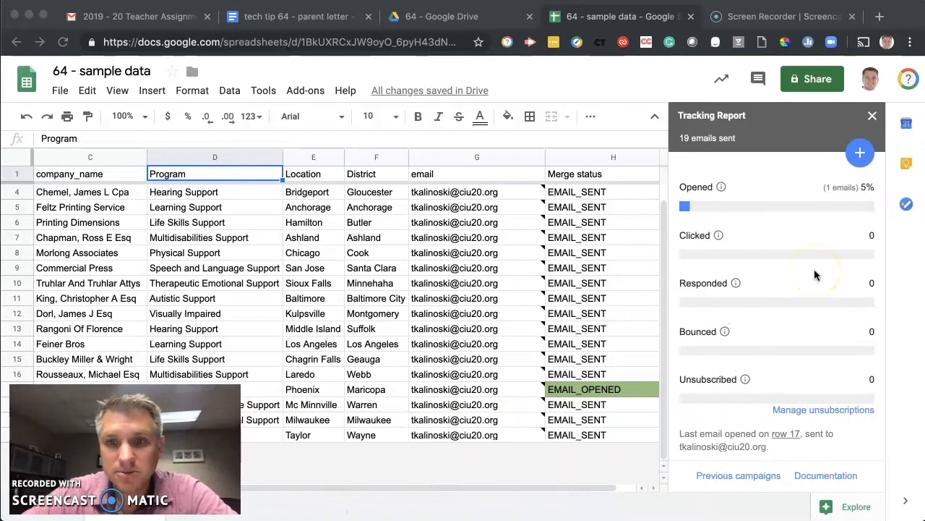
pyautogui.moveTo(720, 215)
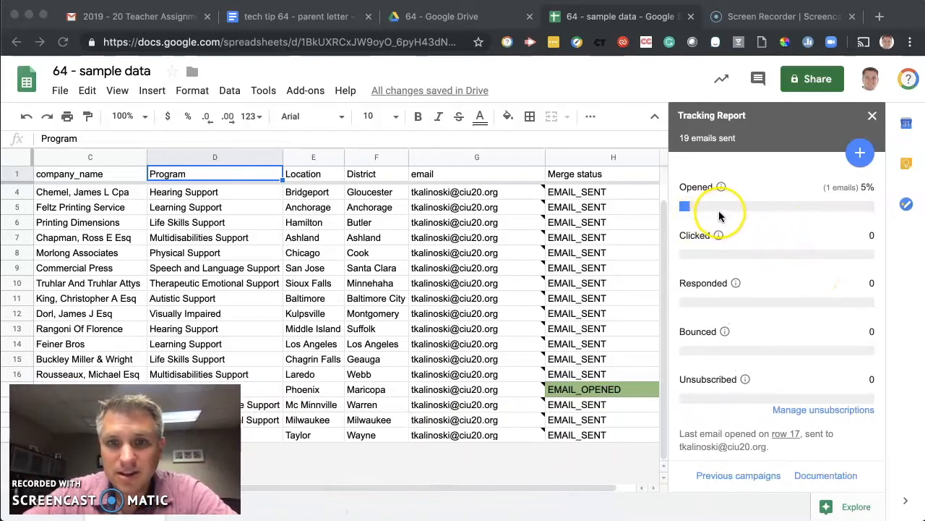
# Note one tracked open with row 17 marked EMAIL_OPENED, then return to Gmail.
pyautogui.click(137, 16)
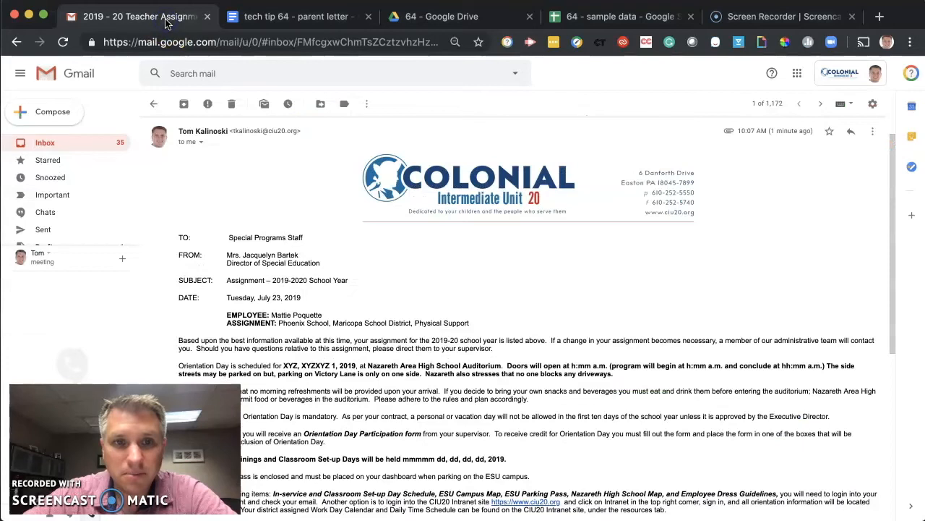
pyautogui.click(154, 104)
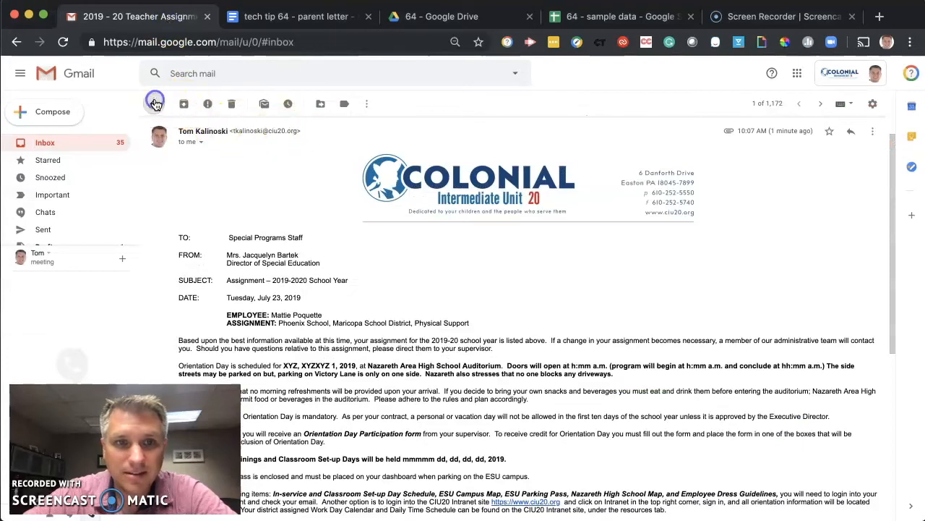
pyautogui.click(154, 103)
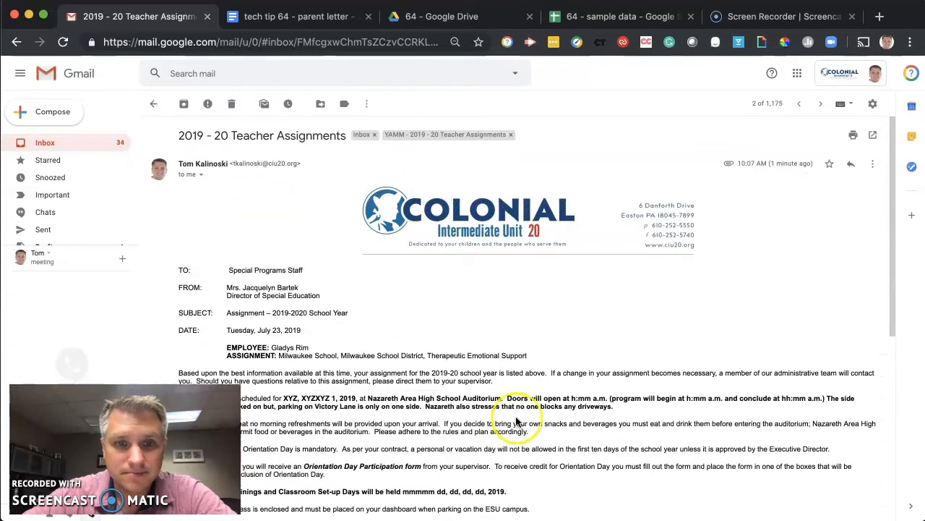
pyautogui.scroll(-3)
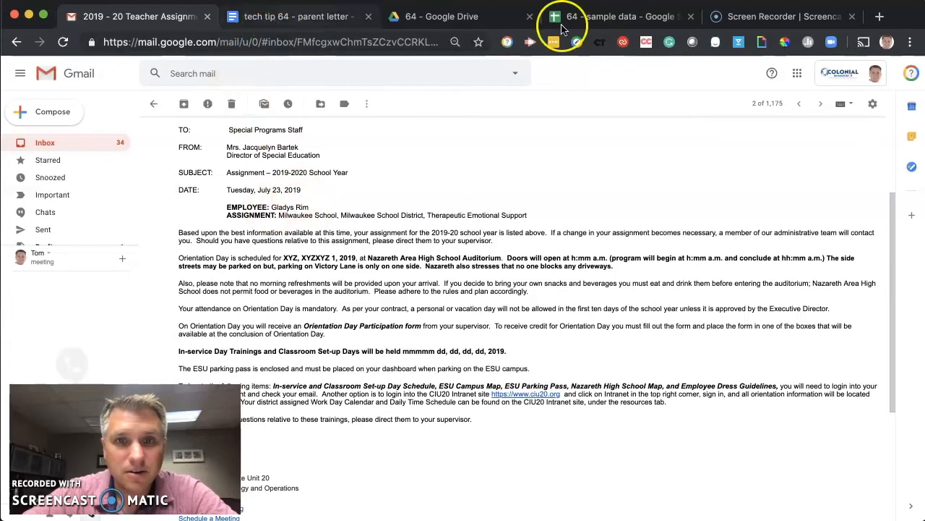
pyautogui.click(618, 16)
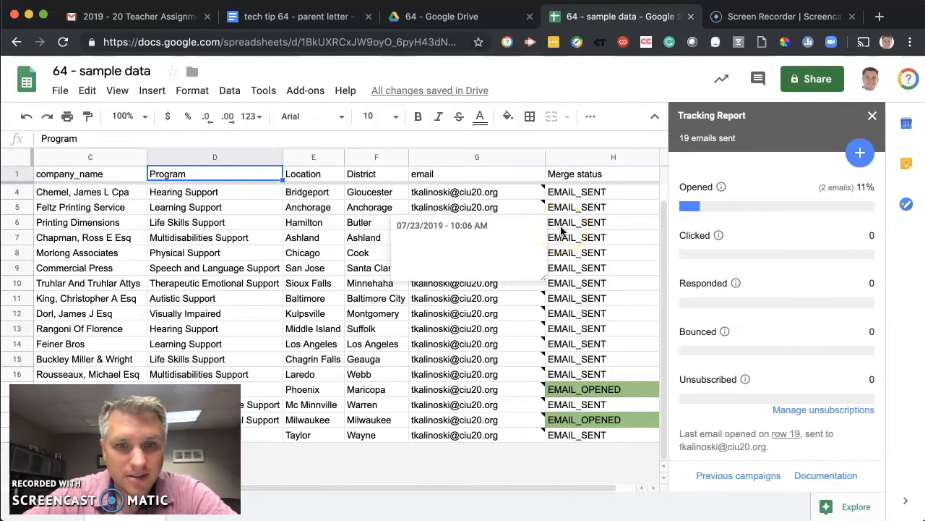
pyautogui.moveTo(564, 230)
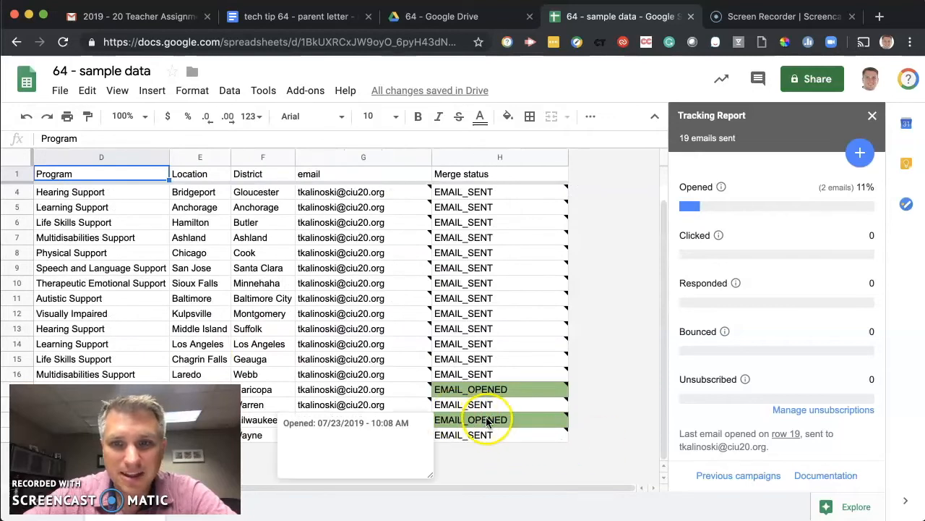
pyautogui.moveTo(814, 206)
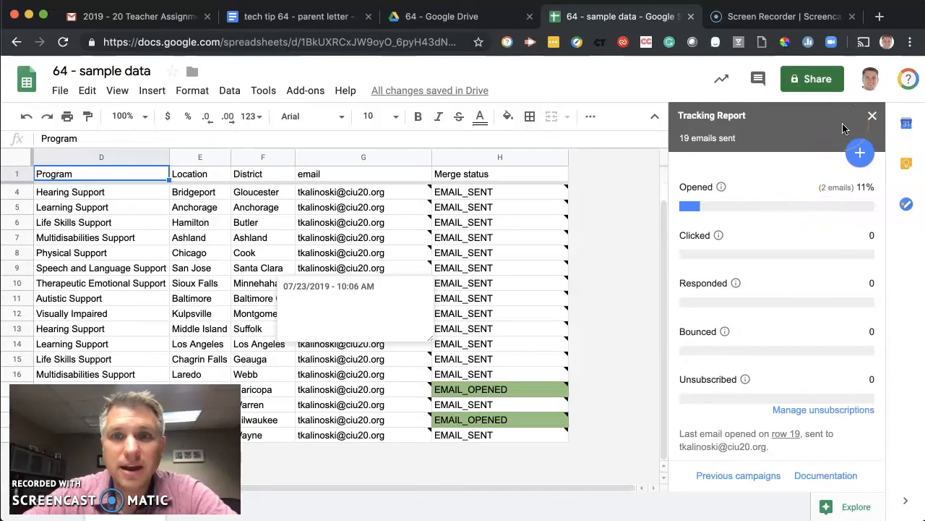
pyautogui.moveTo(772, 122)
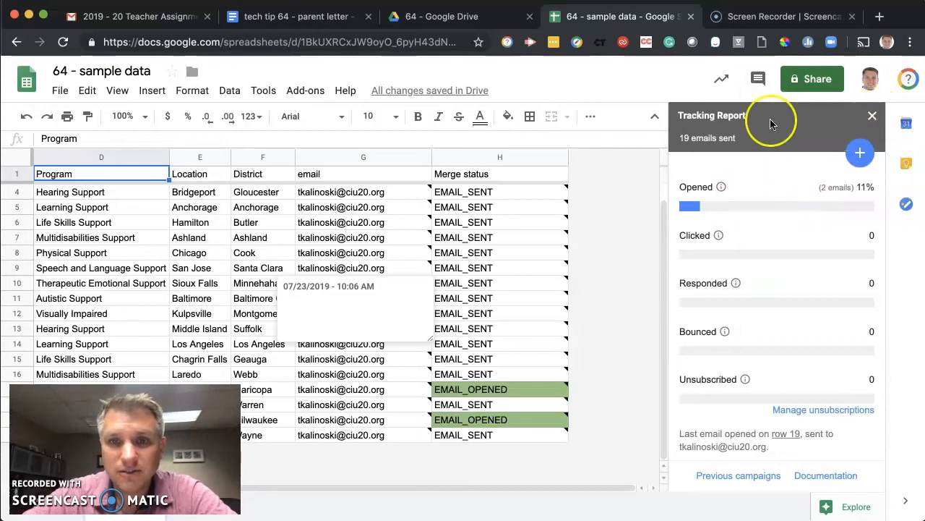
# Close the tracking report after confirming 2 opens (11%) in rows 17 and 19.
pyautogui.click(872, 115)
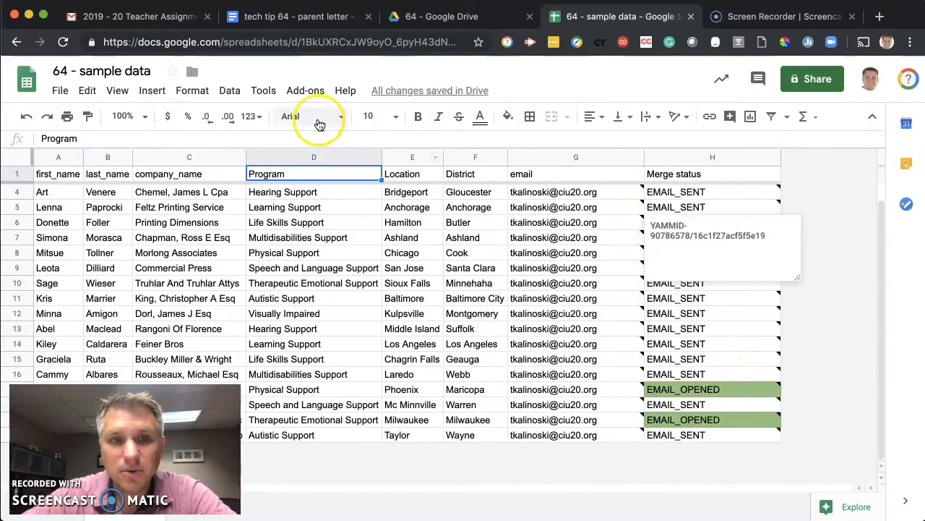
pyautogui.click(305, 90)
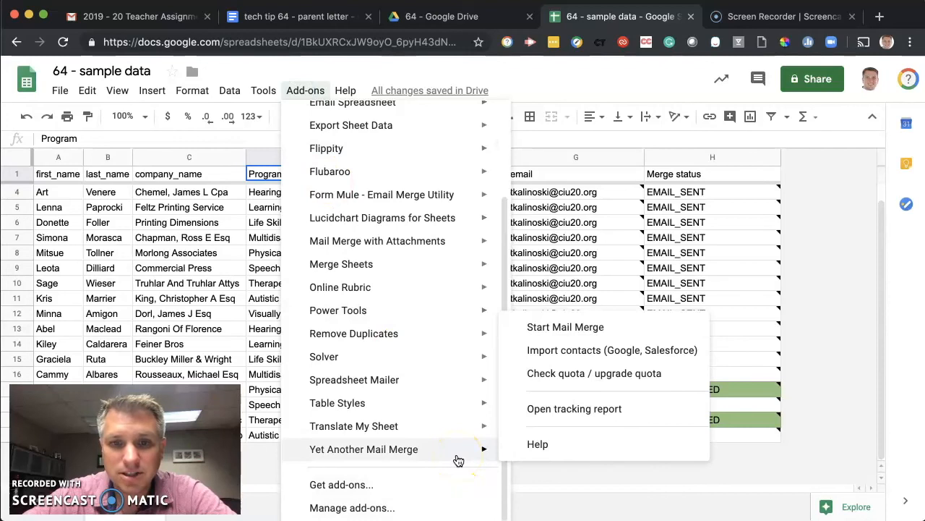
# Reopen the Yet Another Mail Merge tracking report, still showing 2 of 19 opened.
pyautogui.click(565, 327)
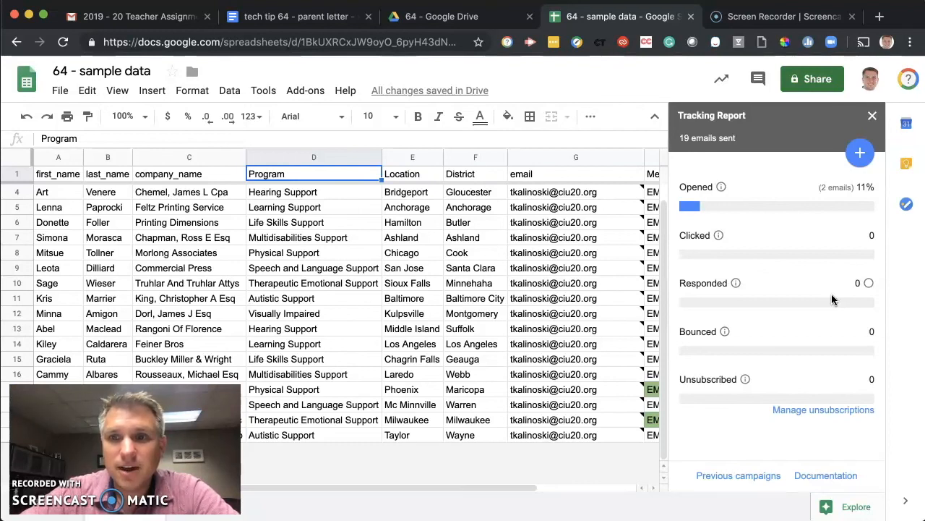
pyautogui.moveTo(860, 152)
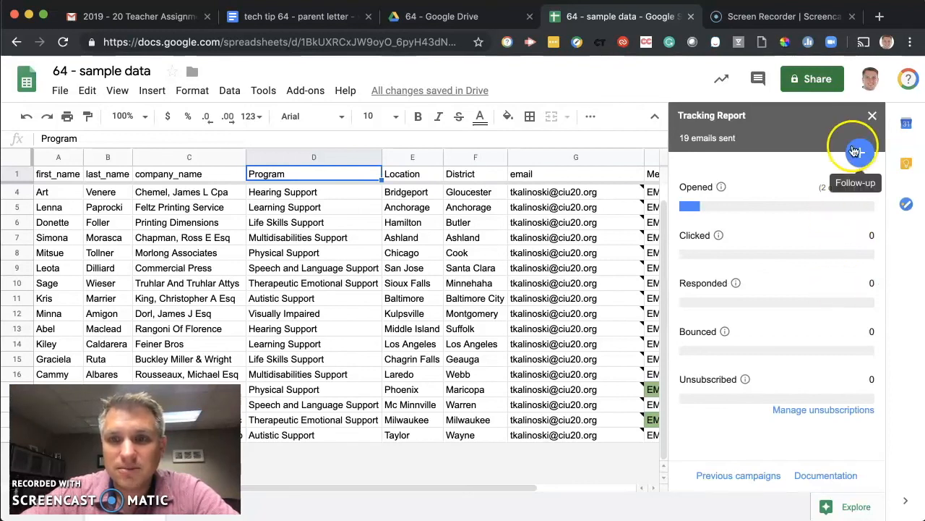